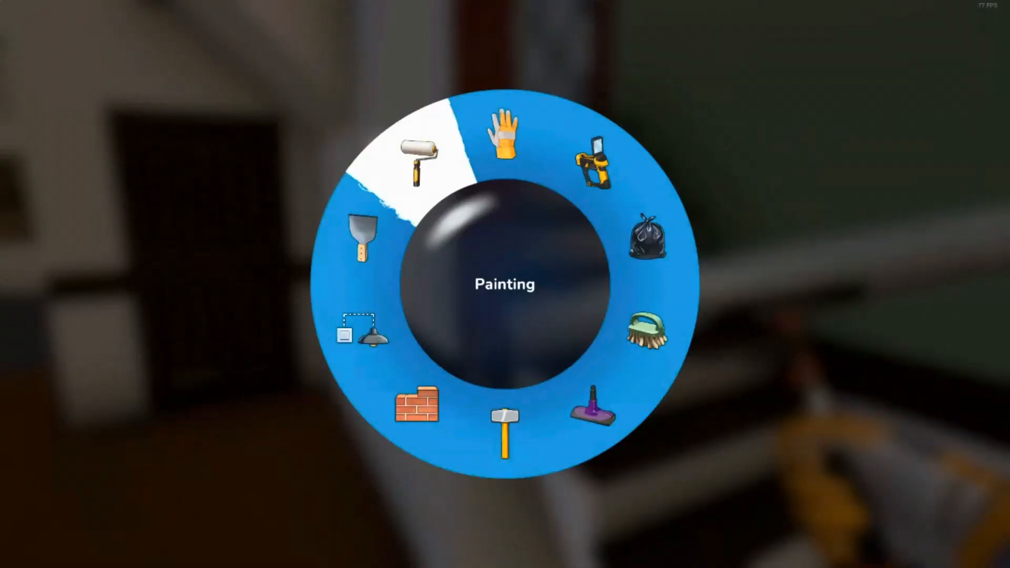
- Load the roller and roll light grey paint over the dark green upper wall
{"action": "left_click", "coordinate": [419, 158]}
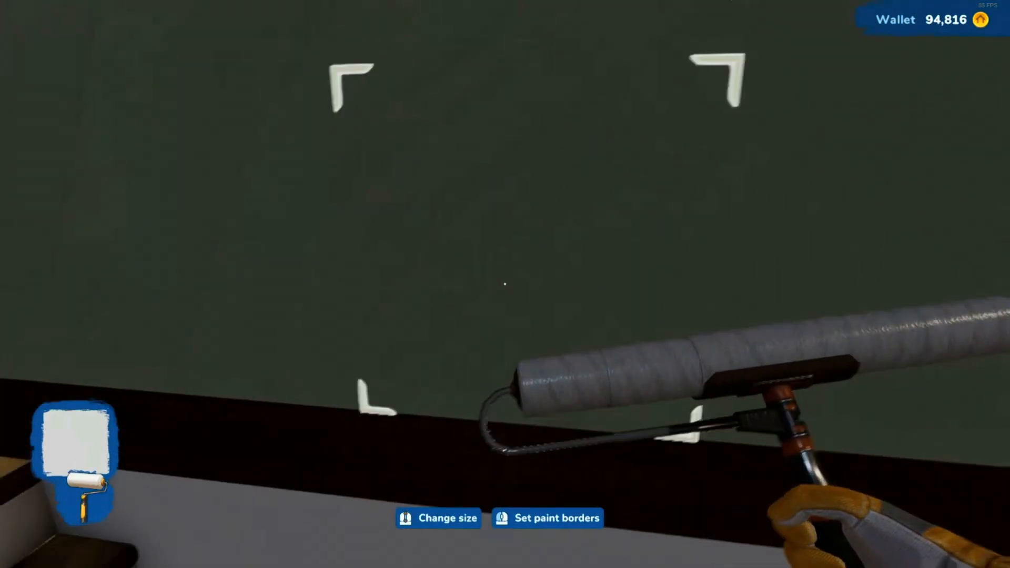
{"action": "left_click", "coordinate": [549, 518]}
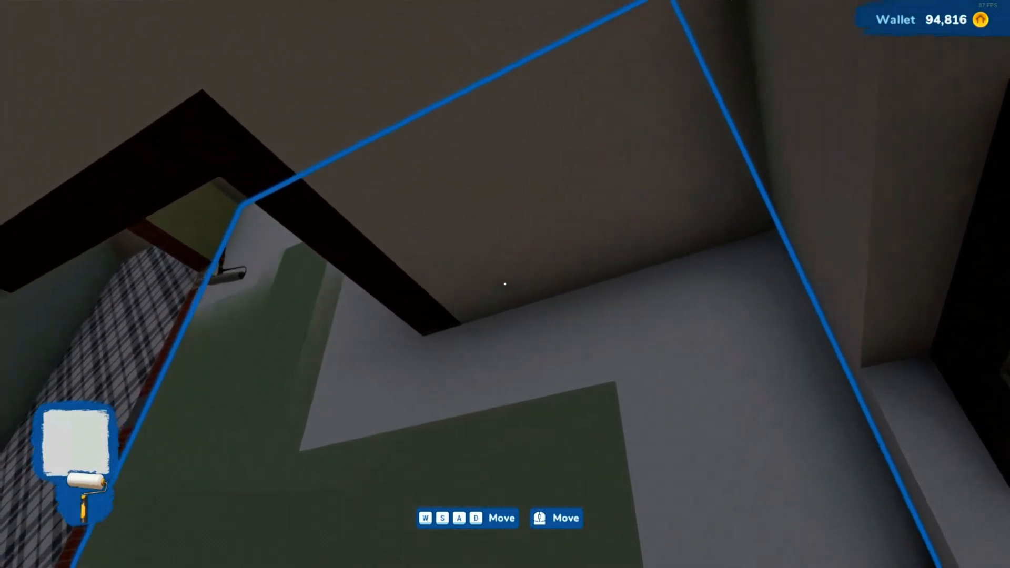
{"action": "mouse_move", "coordinate": [503, 285]}
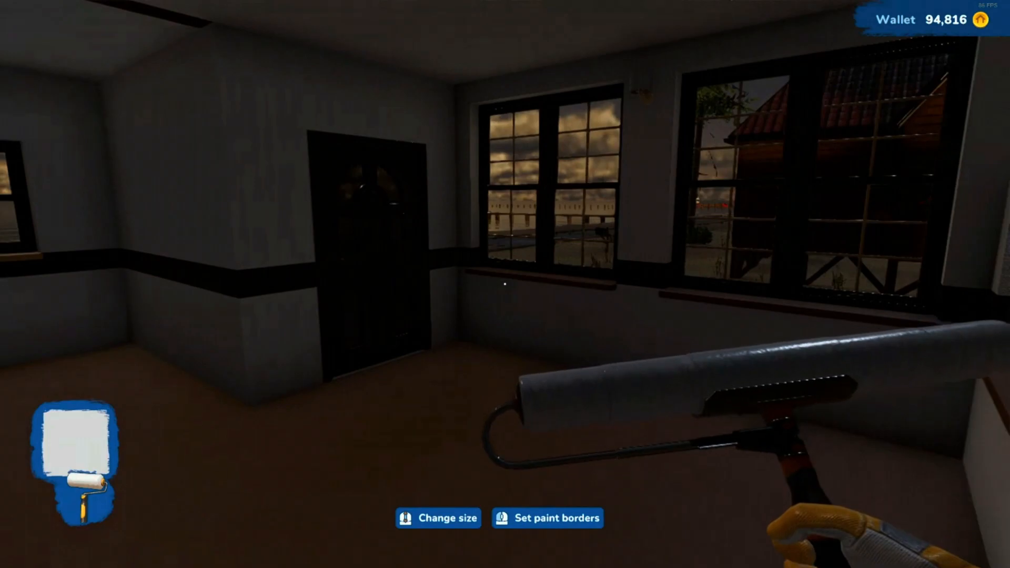
- Buy Raw stone tiles from Surface finishes with a light marble-style cut pattern
{"action": "key", "text": "Tab"}
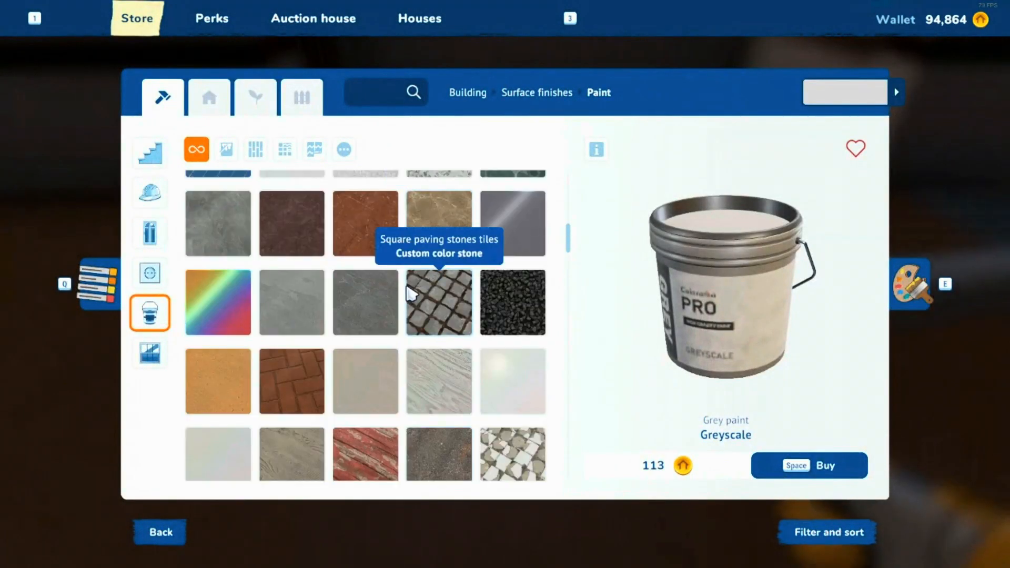
{"action": "mouse_move", "coordinate": [368, 316]}
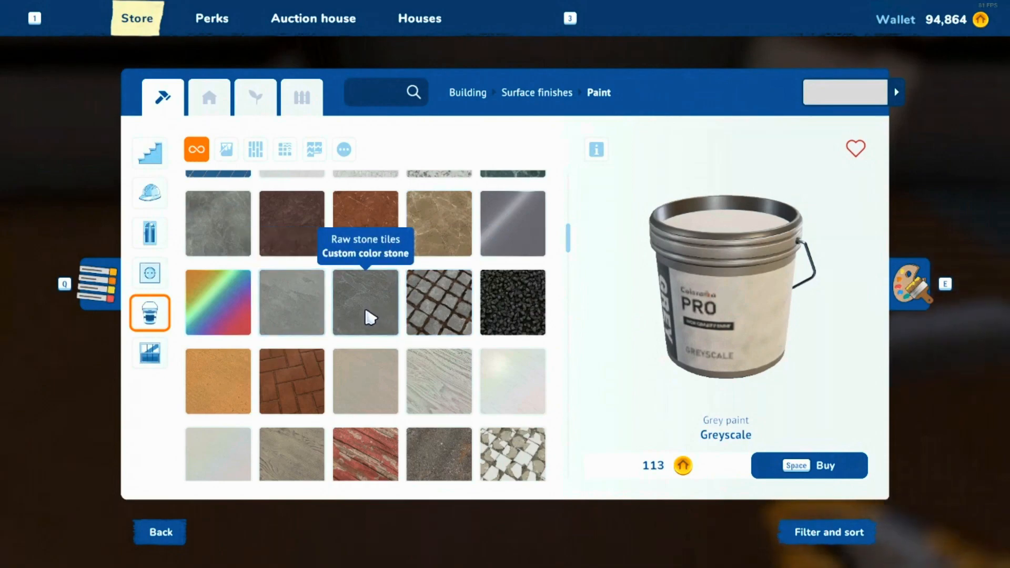
{"action": "left_click", "coordinate": [364, 303]}
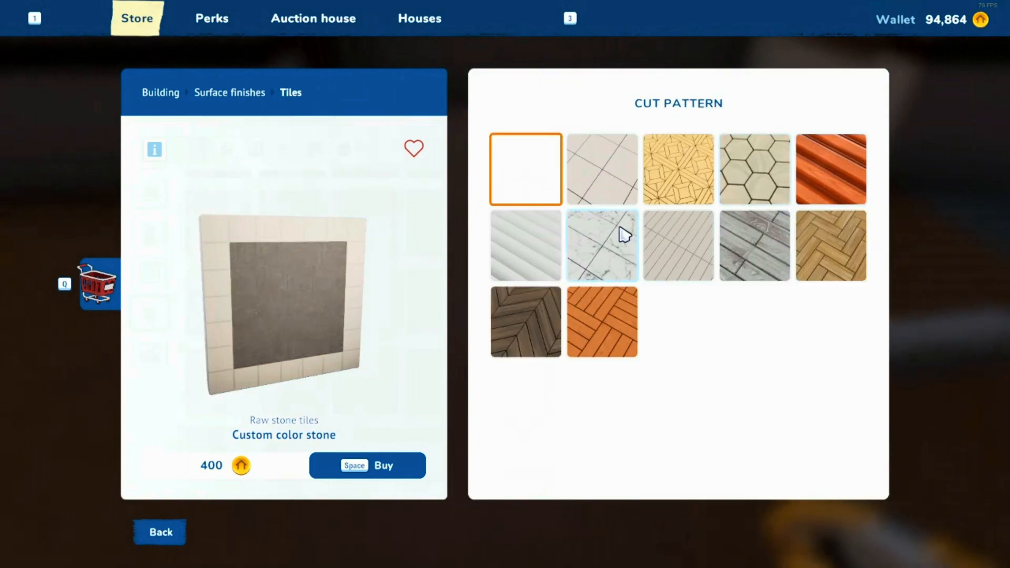
{"action": "left_click", "coordinate": [605, 250]}
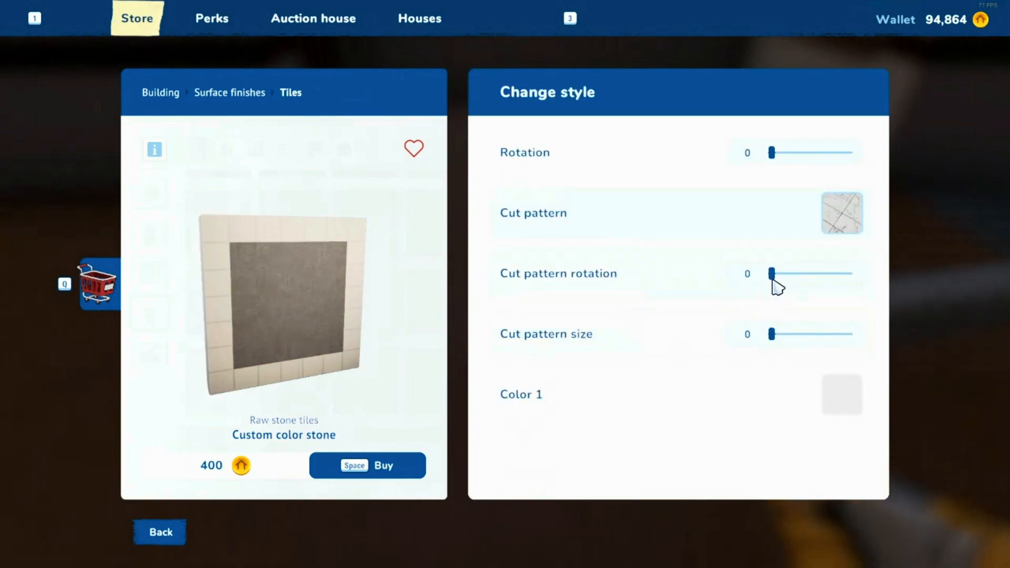
{"action": "mouse_move", "coordinate": [793, 223]}
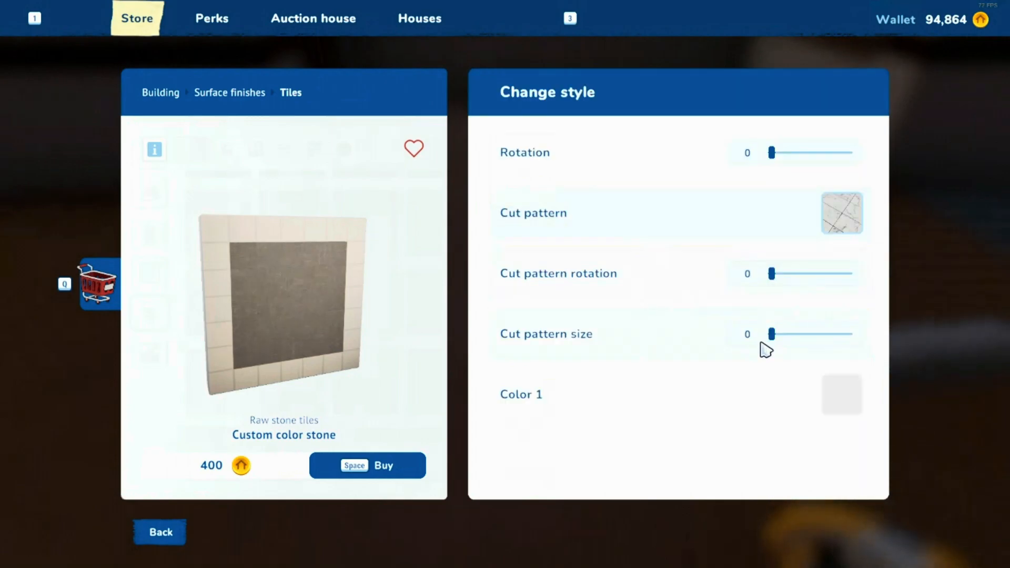
{"action": "left_click", "coordinate": [368, 465]}
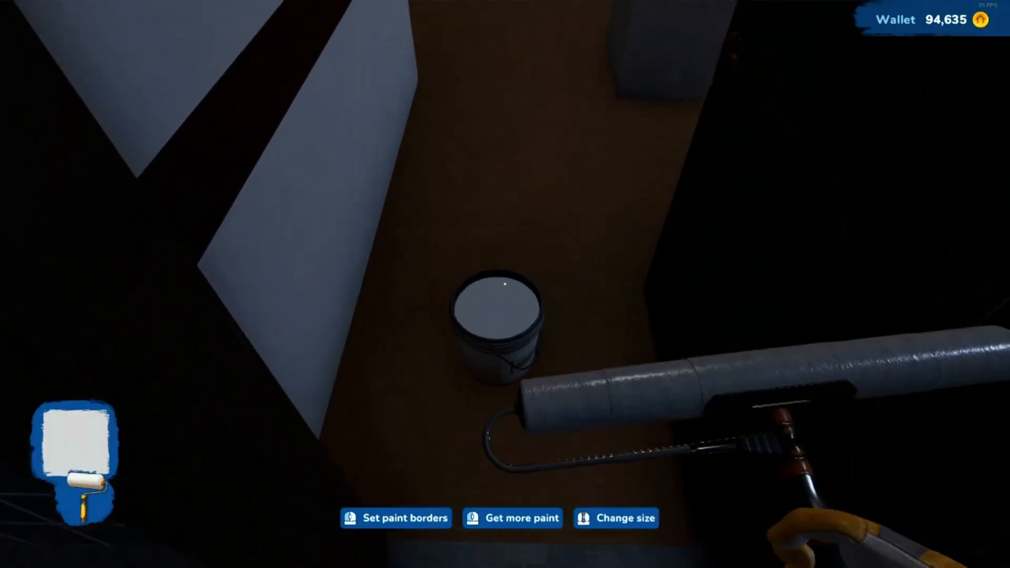
- Refill the roller from the paint bucket while painting the narrow room's walls
{"action": "left_click", "coordinate": [400, 518]}
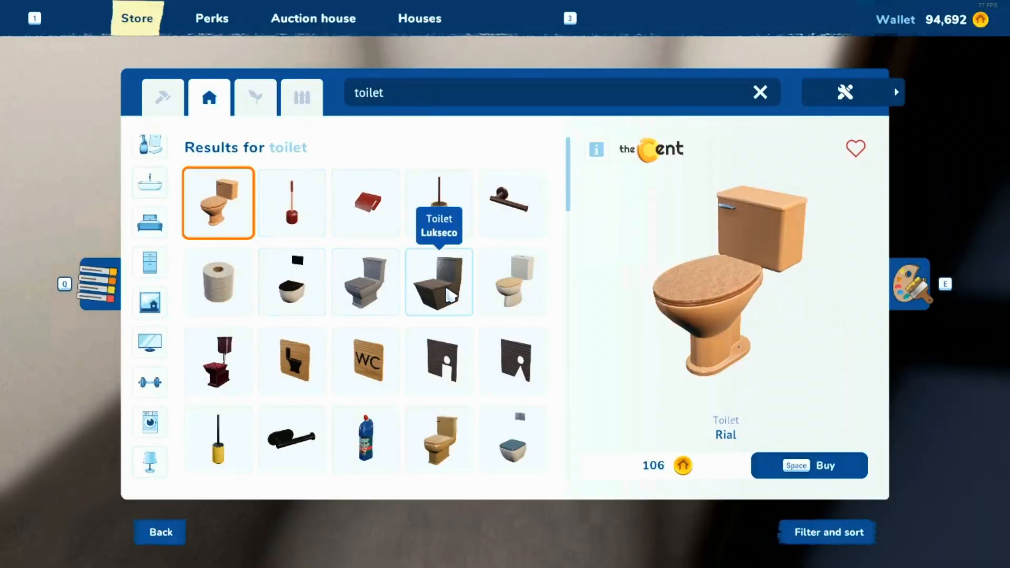
- Buy the Kuusi toilet after previewing plastic and stone finishes
{"action": "scroll", "scroll_direction": "down", "scroll_amount": 3}
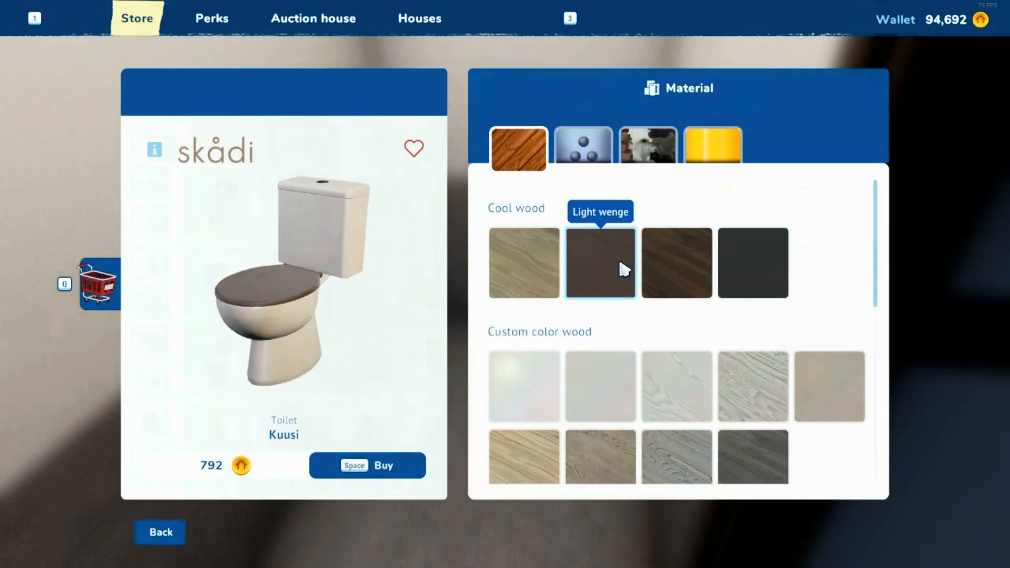
{"action": "left_click", "coordinate": [713, 147]}
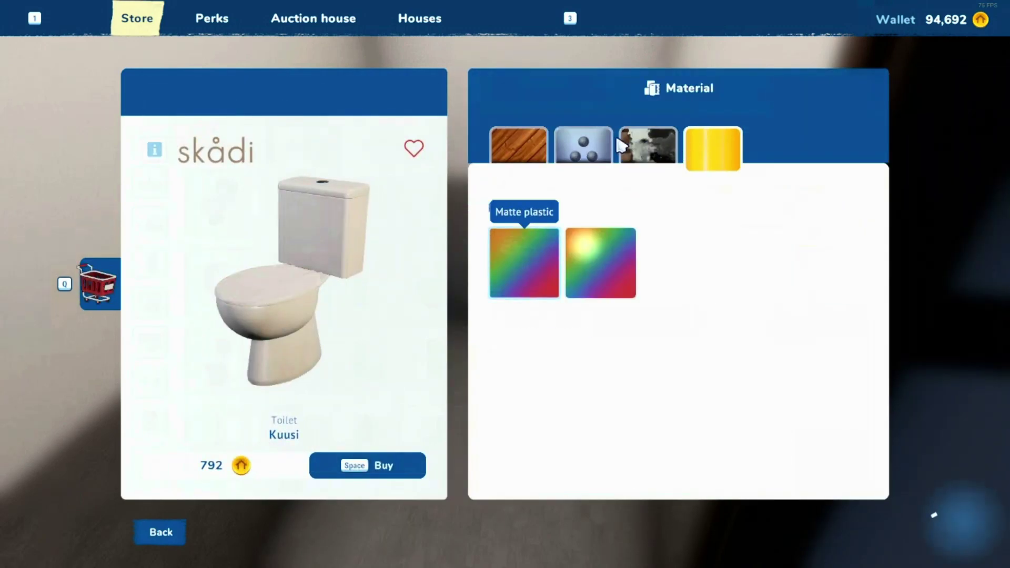
{"action": "left_click", "coordinate": [520, 150]}
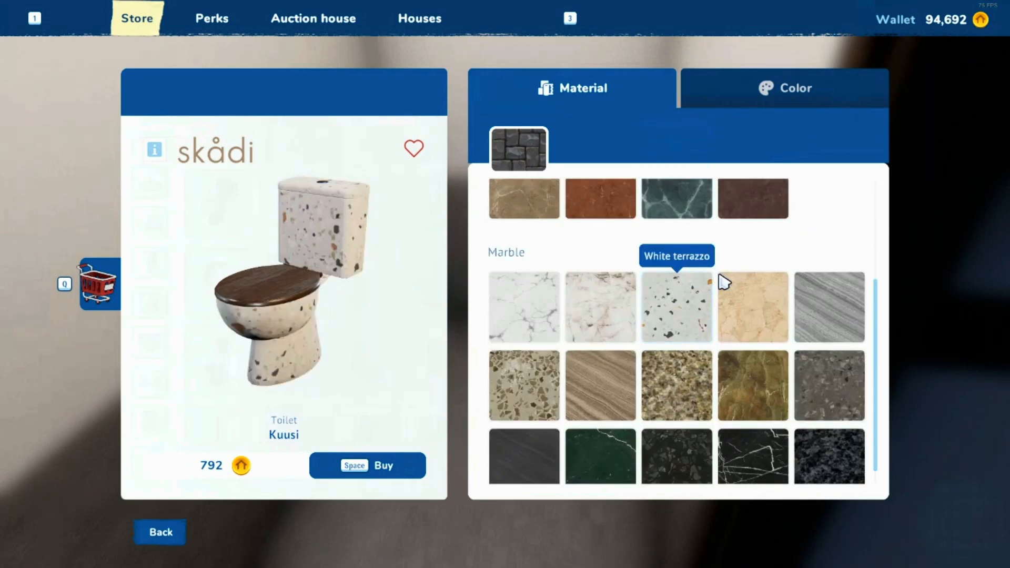
{"action": "left_click", "coordinate": [678, 456]}
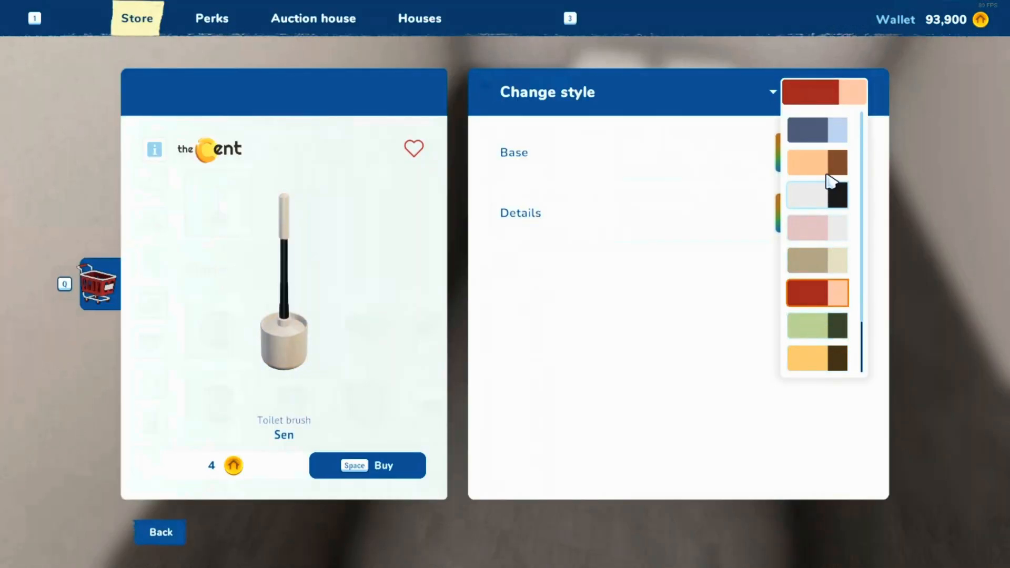
- Pick a colour scheme for the toilet brush and set the brush and plunger beside the toilet
{"action": "left_click", "coordinate": [817, 360]}
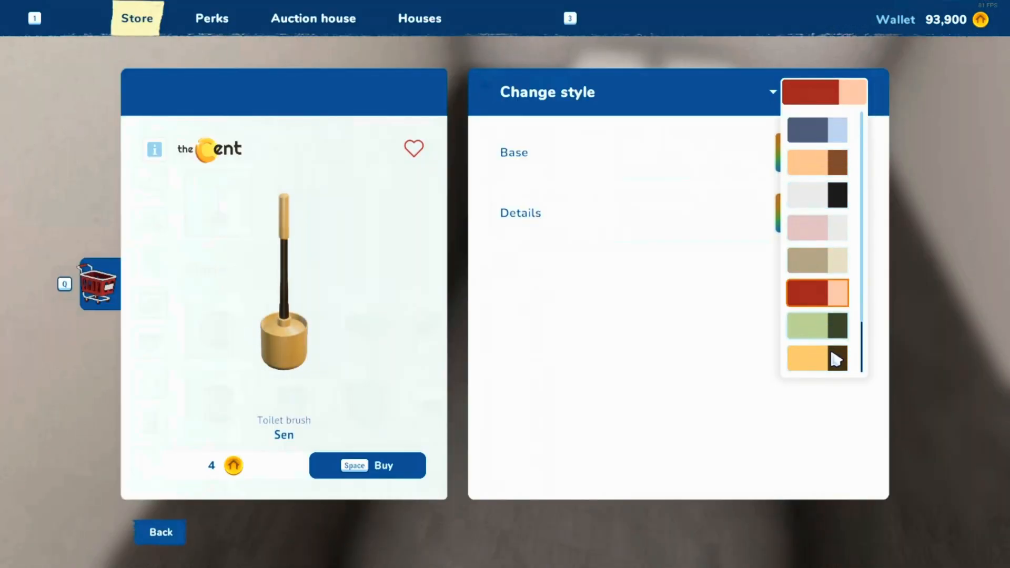
{"action": "left_click", "coordinate": [814, 359]}
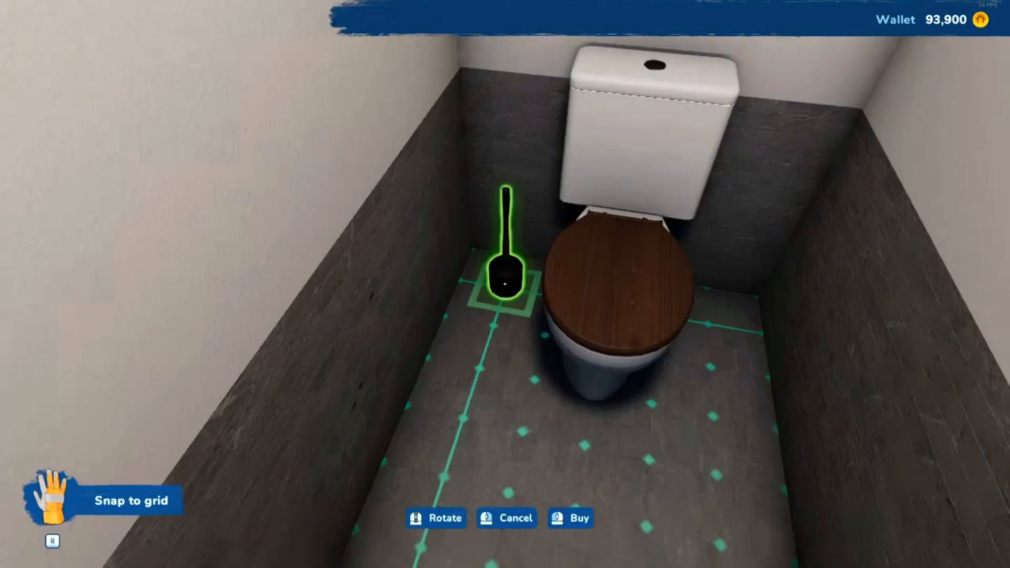
{"action": "left_click", "coordinate": [577, 518]}
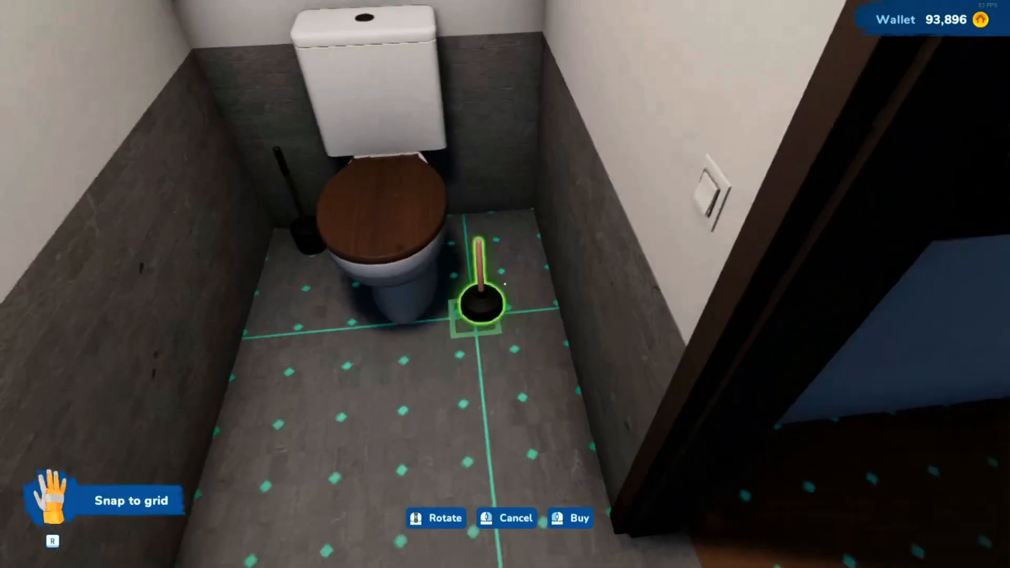
{"action": "left_click", "coordinate": [573, 517]}
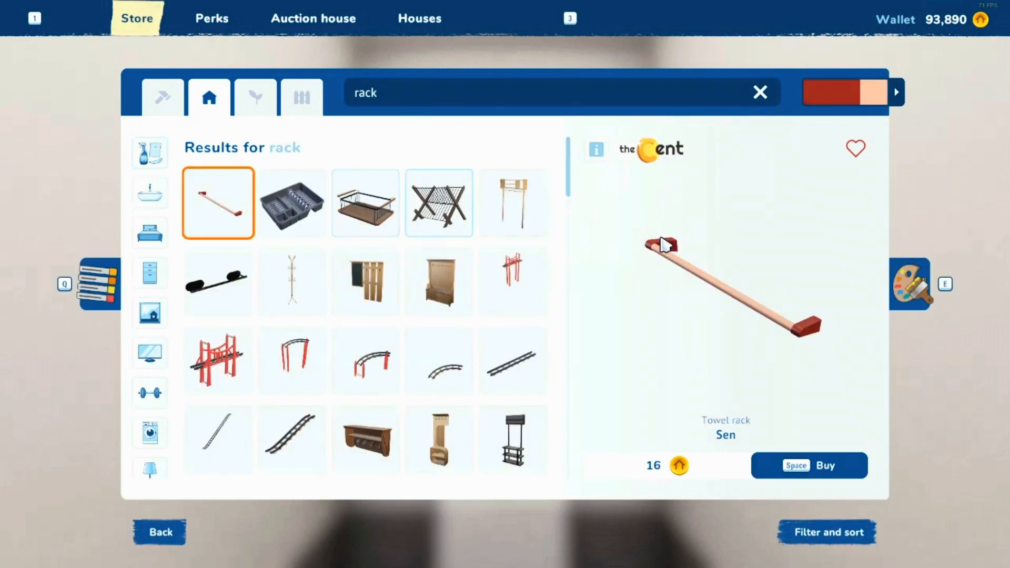
{"action": "mouse_move", "coordinate": [228, 214]}
{"action": "type", "text": "mirror"}
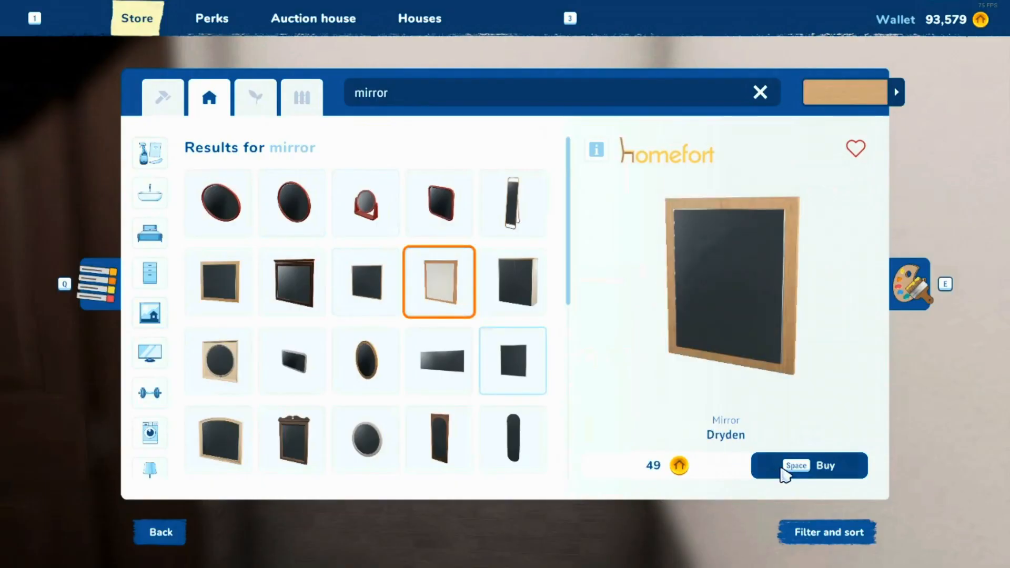
- Cancel the Dryden mirror placement and buy the dark wooden Bran mirror instead
{"action": "left_click", "coordinate": [810, 465]}
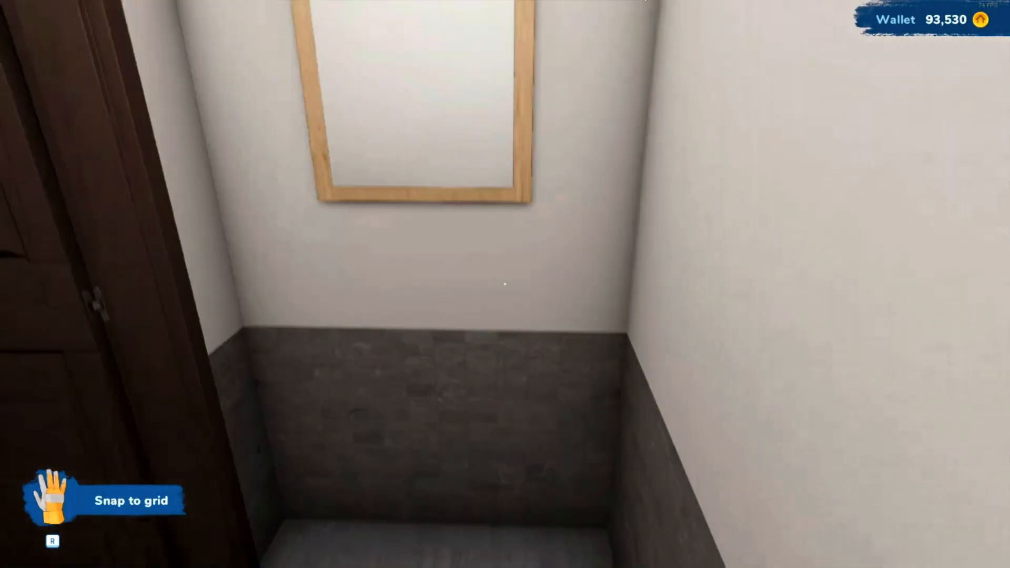
{"action": "key", "text": "tab"}
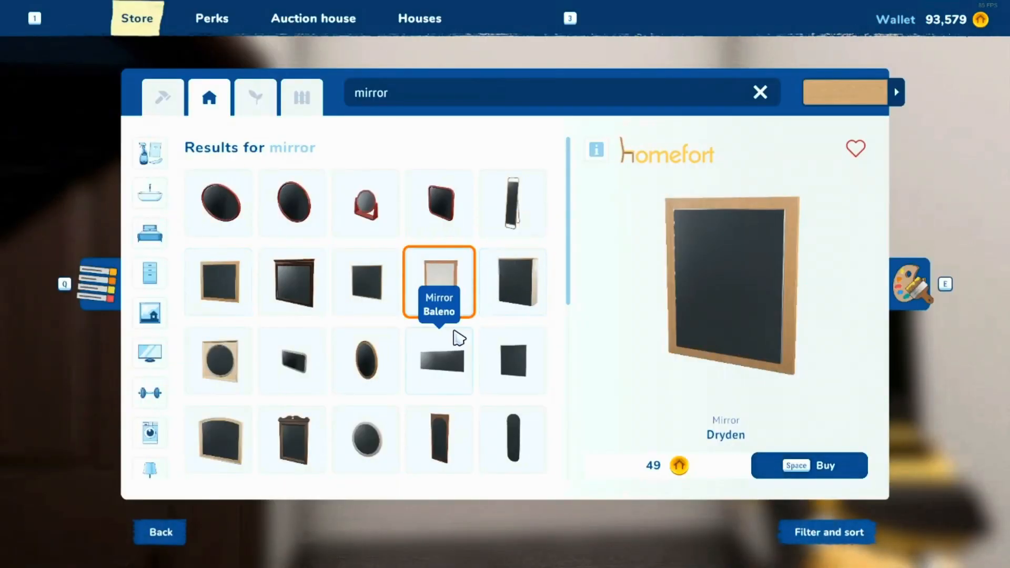
{"action": "mouse_move", "coordinate": [404, 324]}
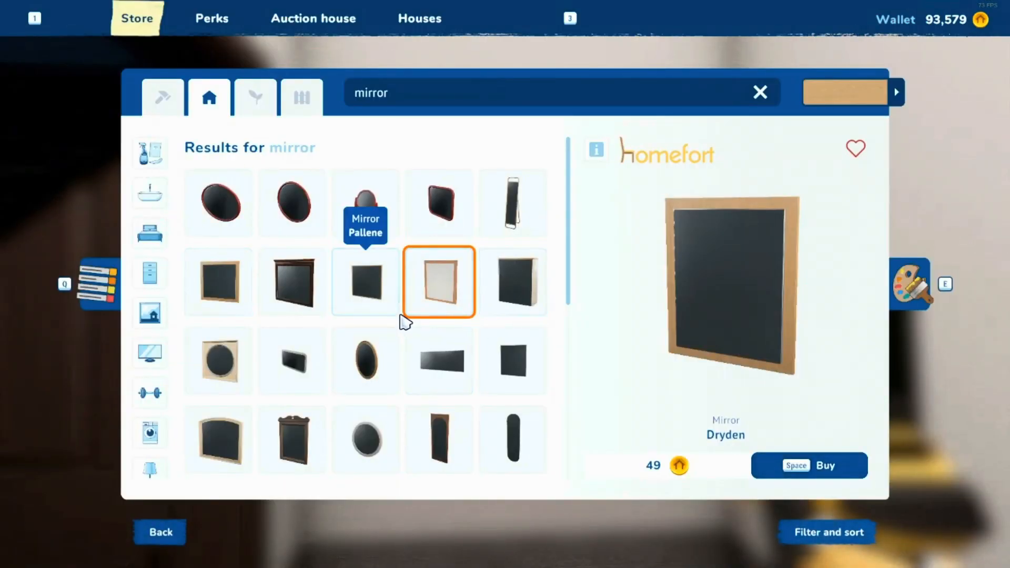
{"action": "left_click", "coordinate": [290, 282]}
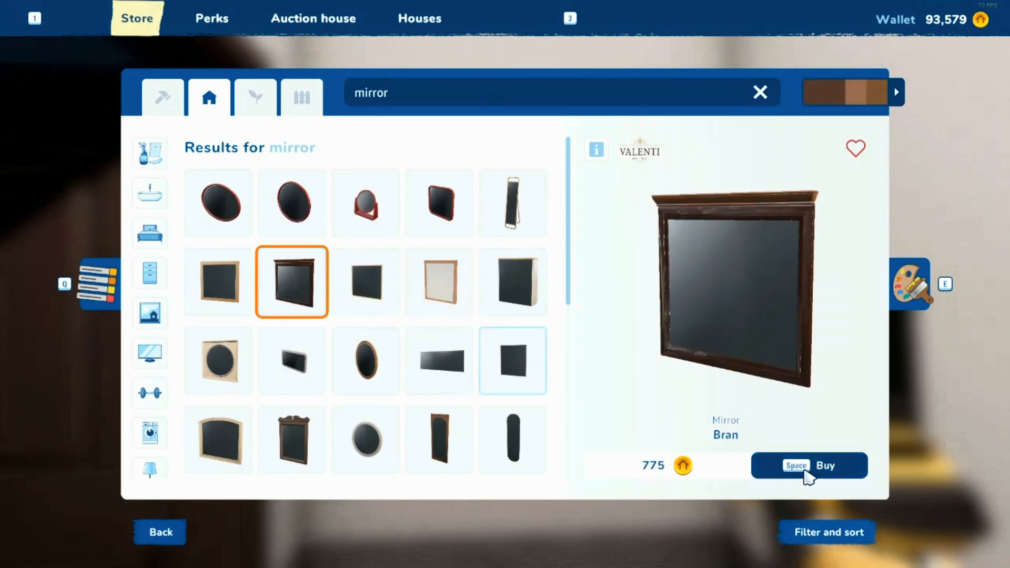
{"action": "left_click", "coordinate": [811, 466]}
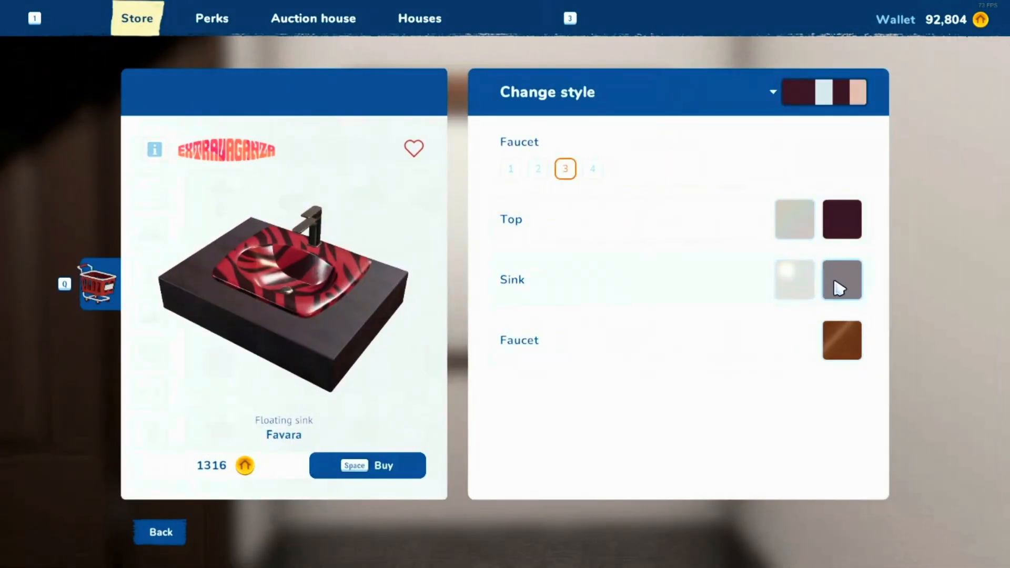
- Give the Favara sink a light grey basin and a dark patterned top from the Rich palette
{"action": "left_click", "coordinate": [842, 280]}
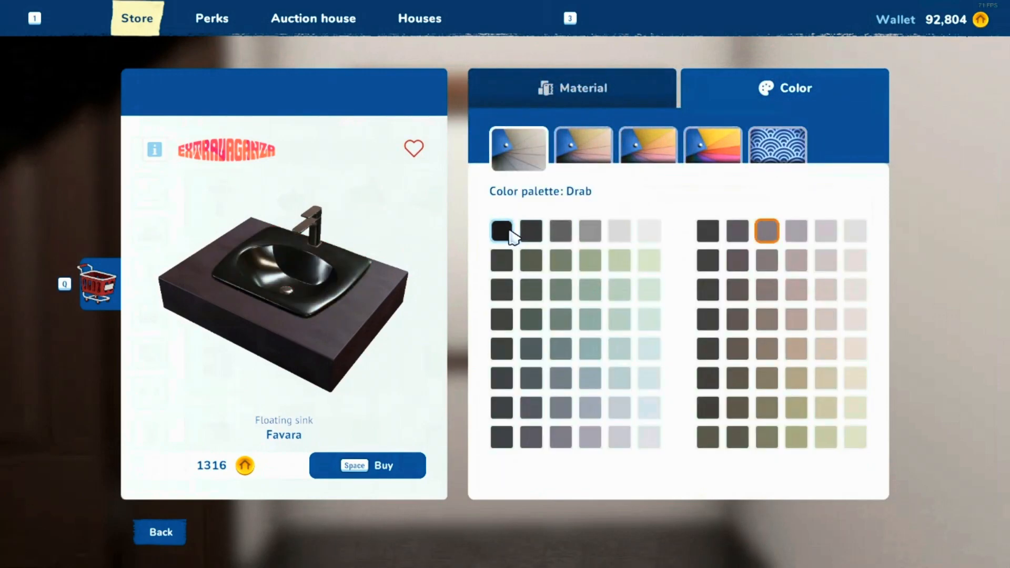
{"action": "left_click", "coordinate": [590, 231]}
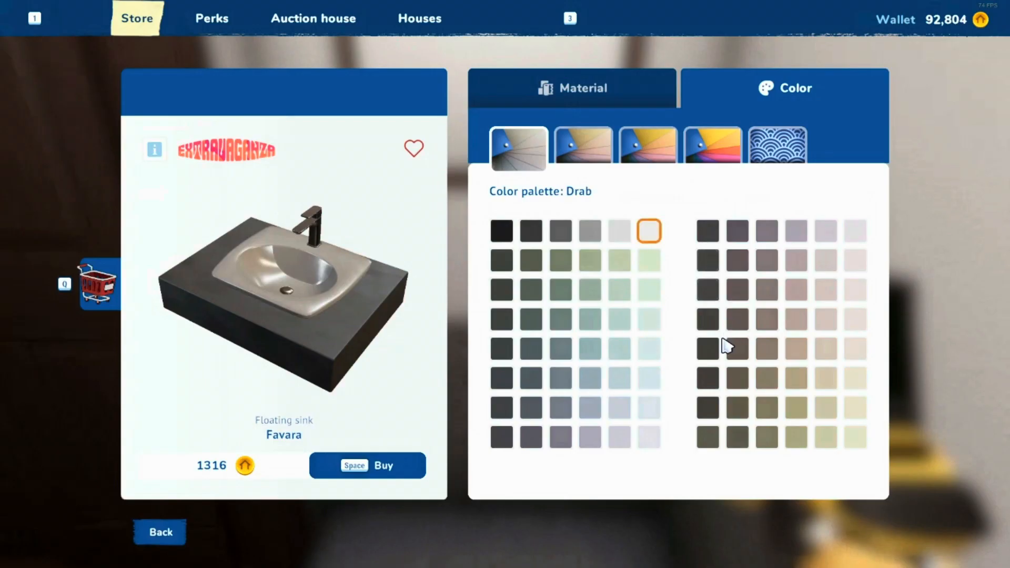
{"action": "left_click", "coordinate": [649, 146]}
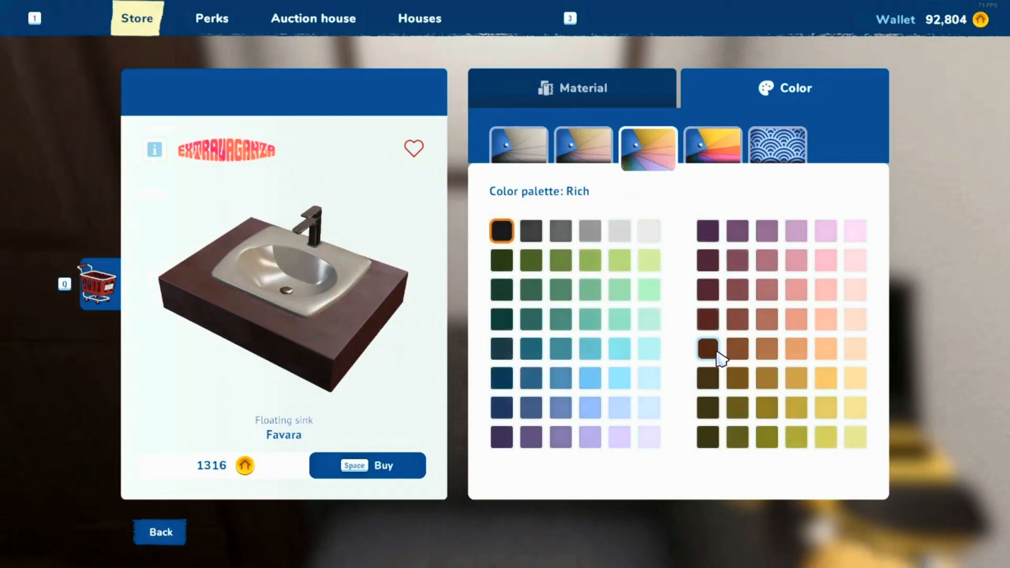
{"action": "left_click", "coordinate": [502, 231]}
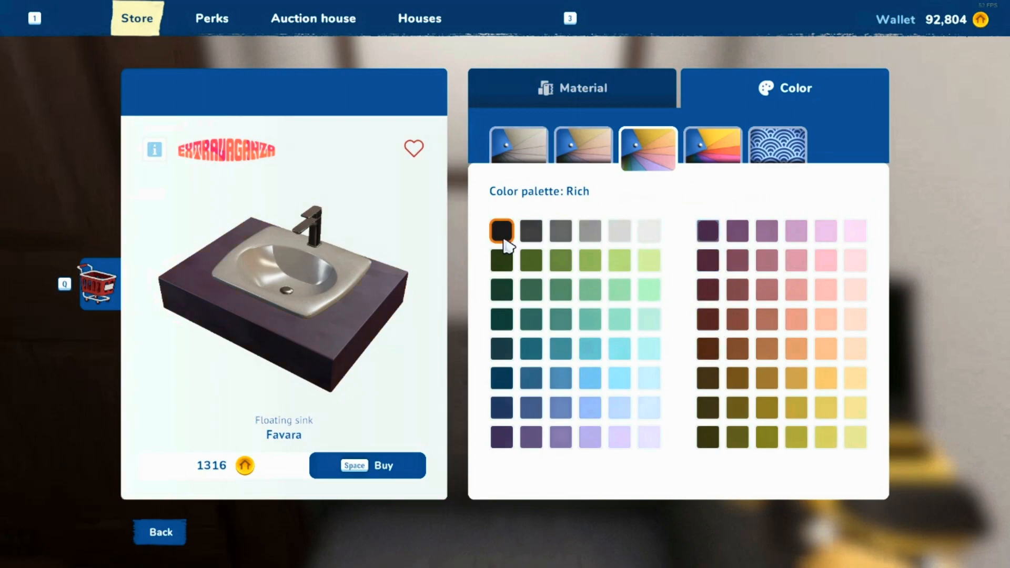
{"action": "left_click", "coordinate": [713, 149]}
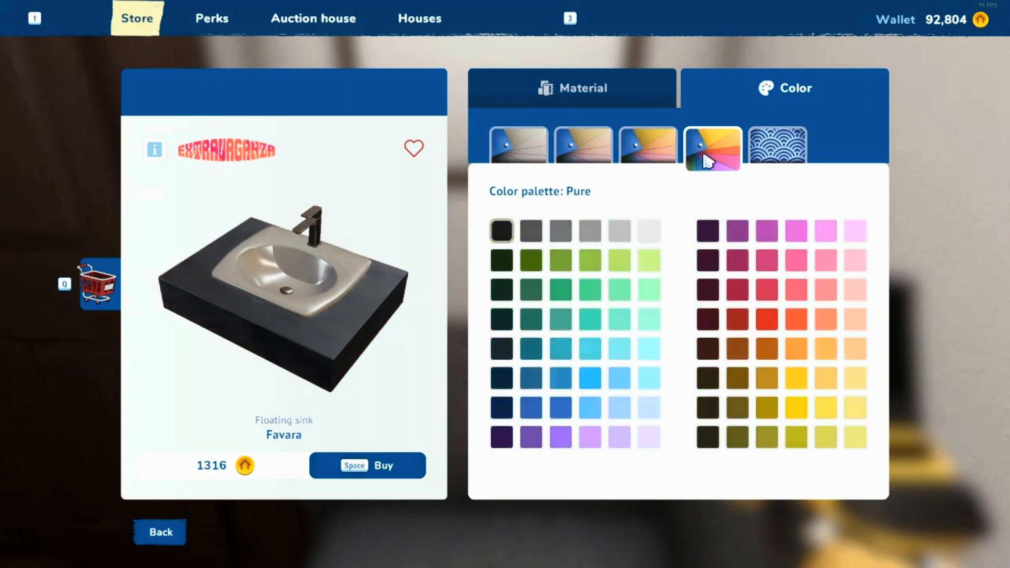
{"action": "left_click", "coordinate": [777, 147]}
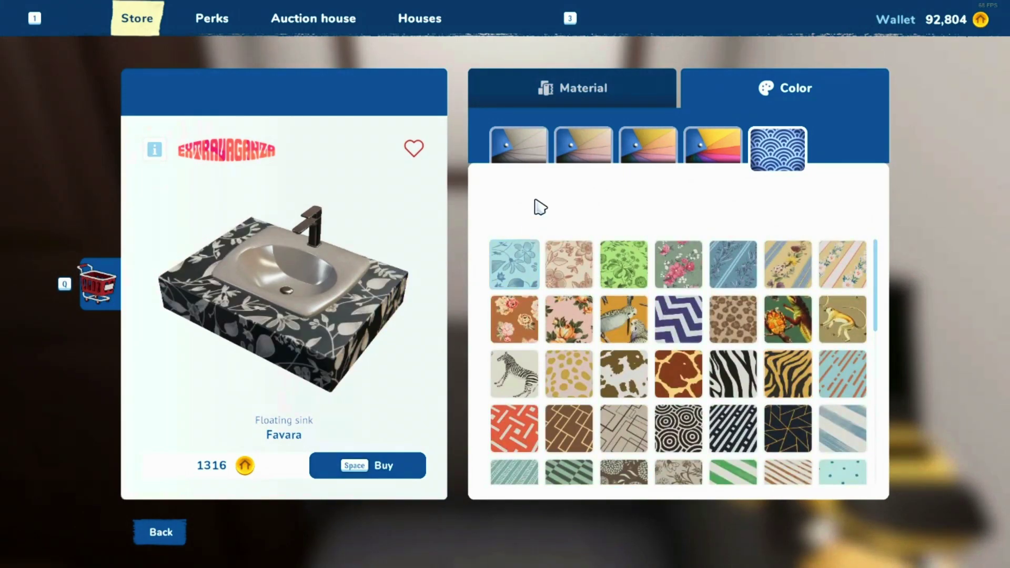
- Place the sink under the mirror and adjust its top colour to dark wood before buying
{"action": "left_click", "coordinate": [577, 87]}
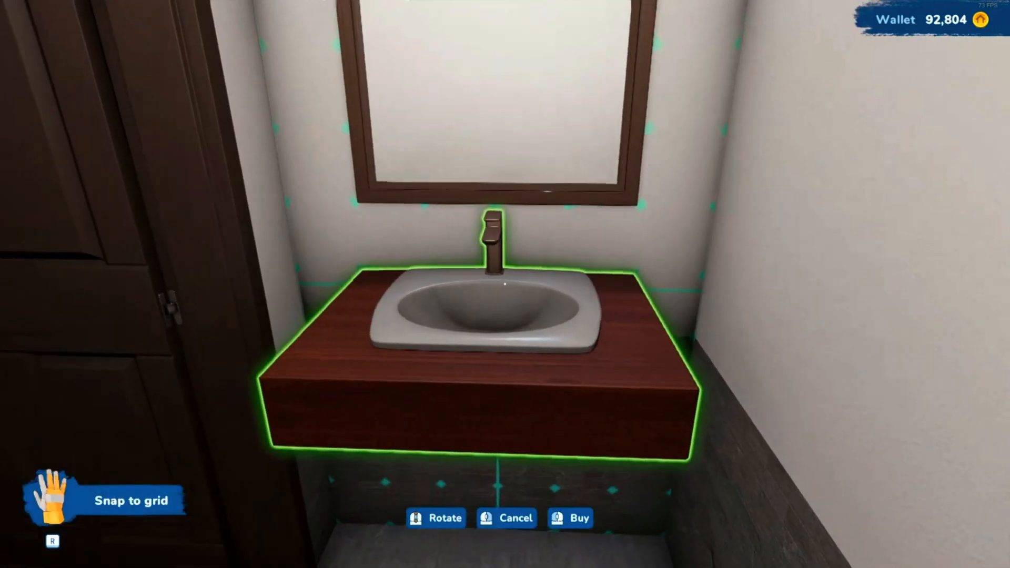
{"action": "left_click", "coordinate": [577, 518]}
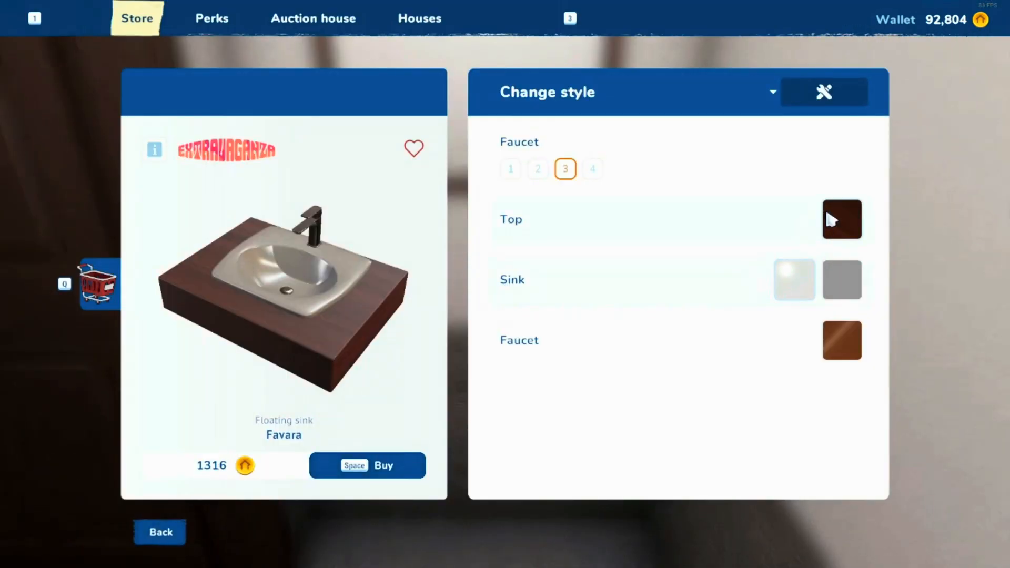
{"action": "left_click", "coordinate": [367, 465]}
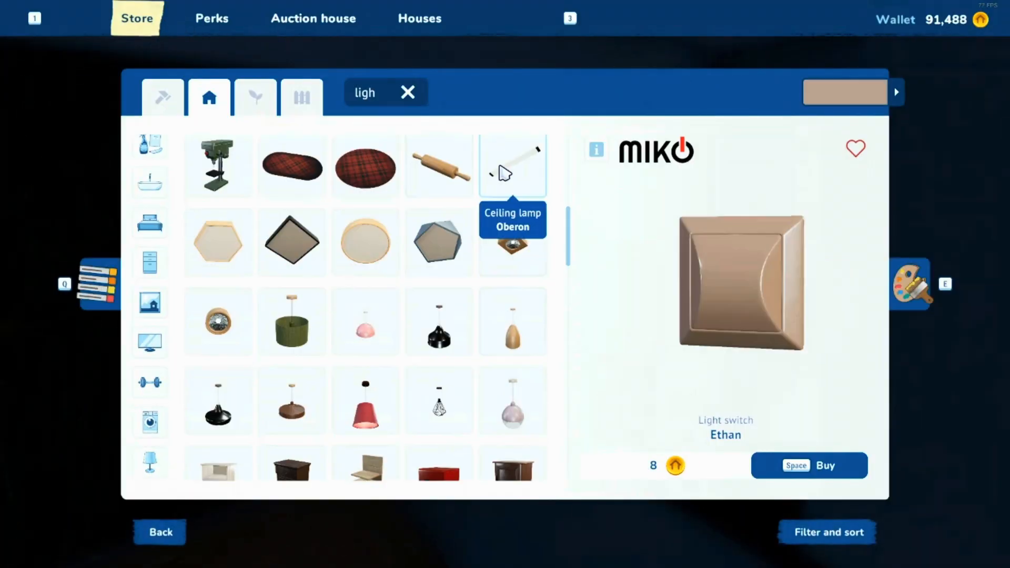
- Buy the Oberon ceiling lamp, fix it onto the ceiling beam and start wiring the lights
{"action": "left_click", "coordinate": [513, 166]}
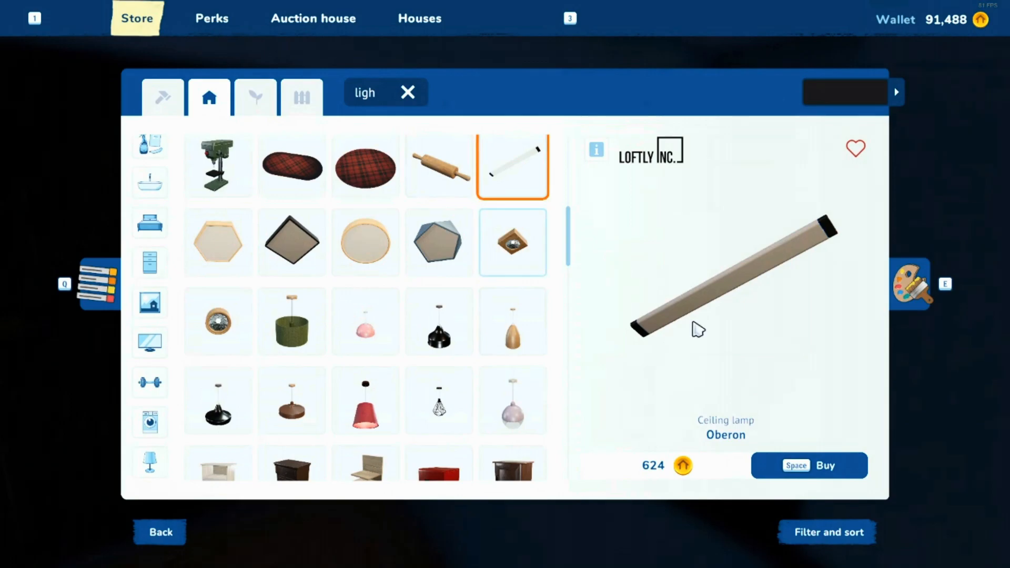
{"action": "left_click", "coordinate": [811, 465]}
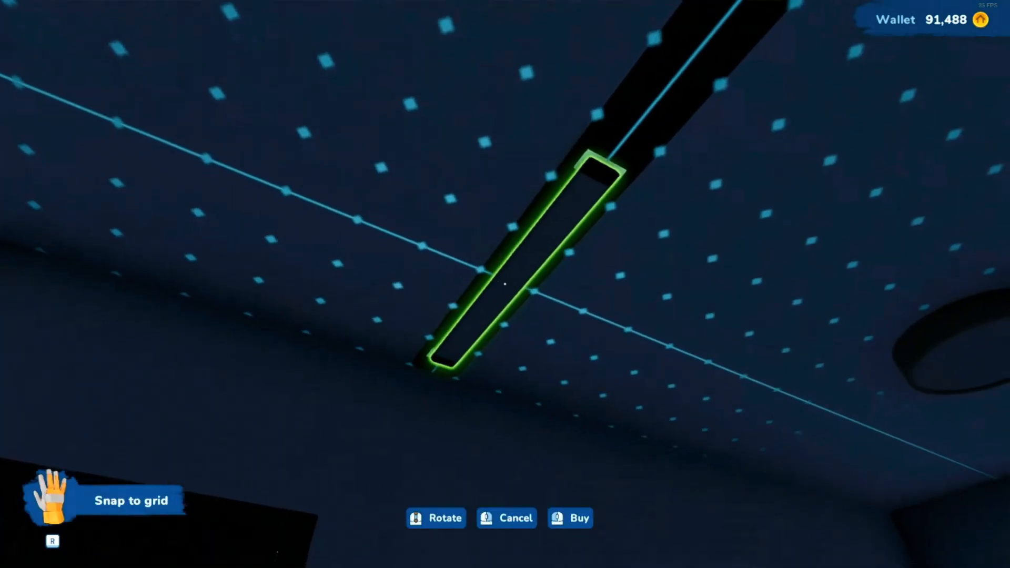
{"action": "left_click", "coordinate": [570, 518]}
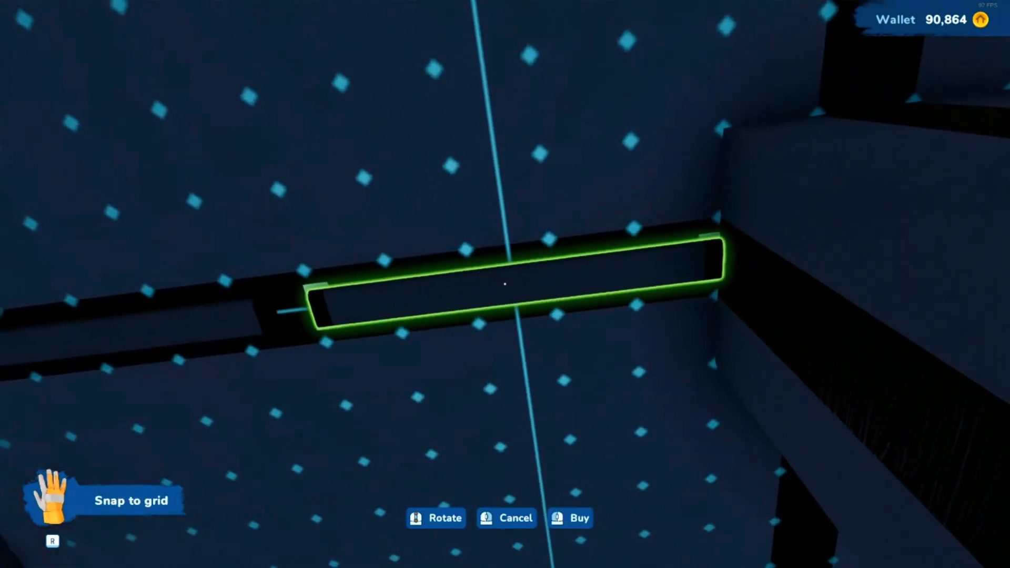
{"action": "left_click", "coordinate": [576, 518]}
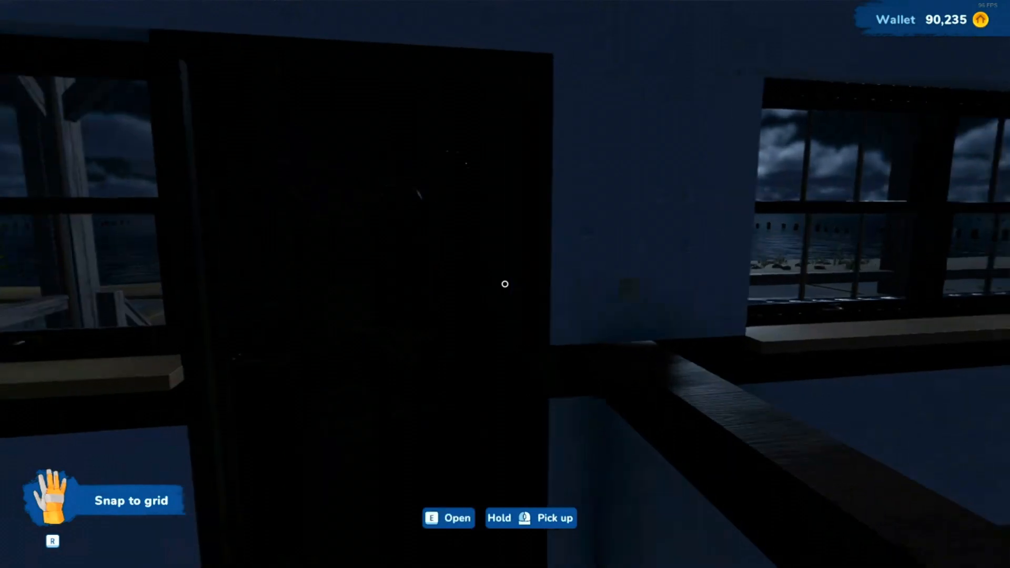
{"action": "key", "text": "e"}
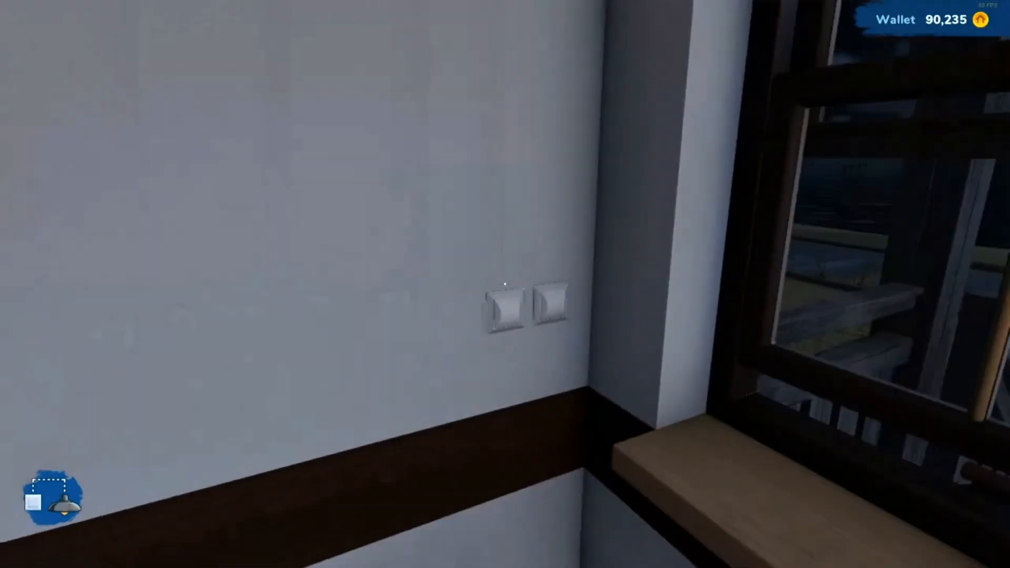
{"action": "mouse_move", "coordinate": [501, 286]}
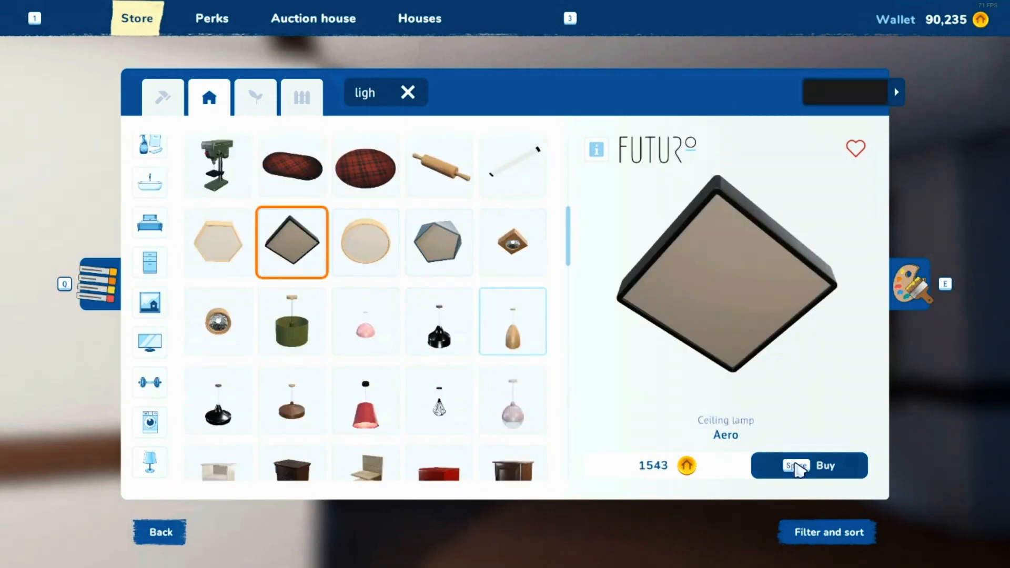
- Return to the Store, scroll the lamp list and search for 'chandelier'
{"action": "left_click", "coordinate": [810, 465]}
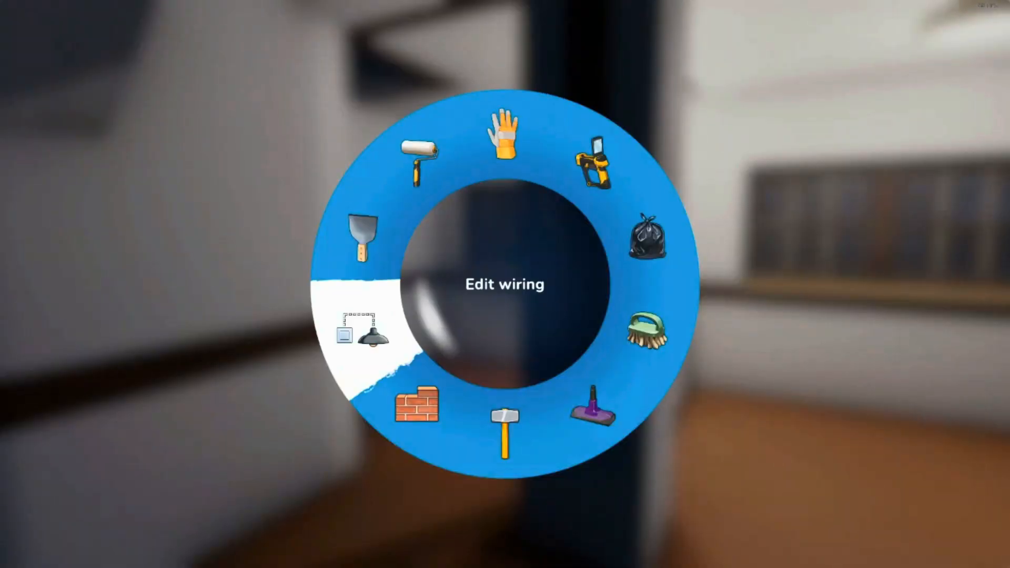
{"action": "left_click", "coordinate": [360, 339]}
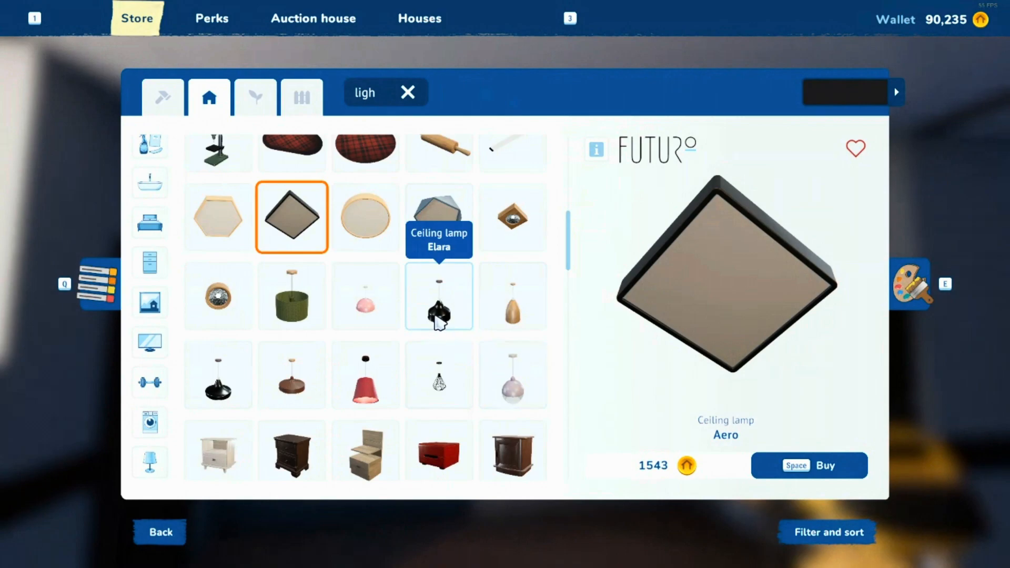
{"action": "scroll", "scroll_direction": "down", "scroll_amount": 3}
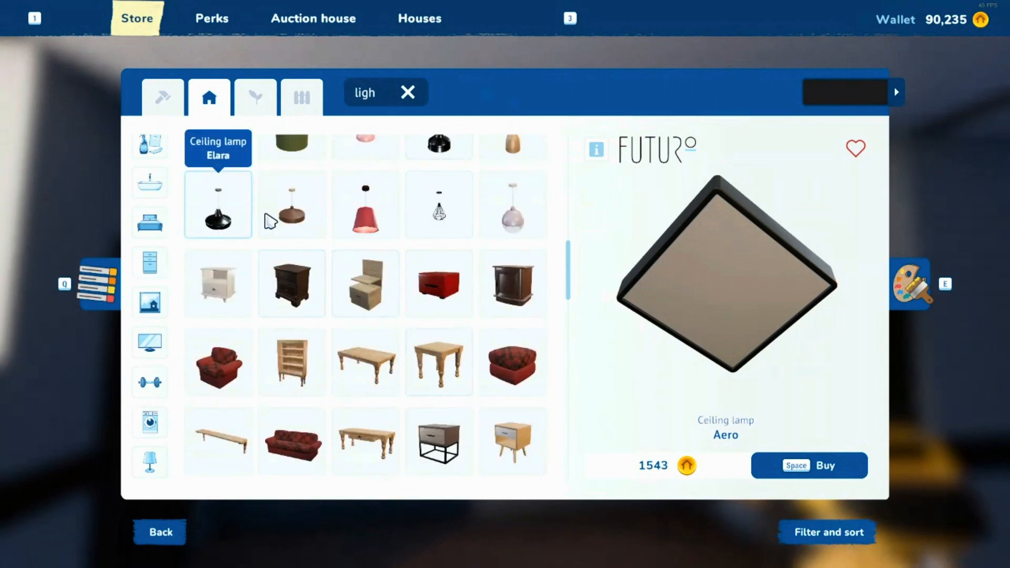
{"action": "scroll", "scroll_direction": "down", "scroll_amount": 3}
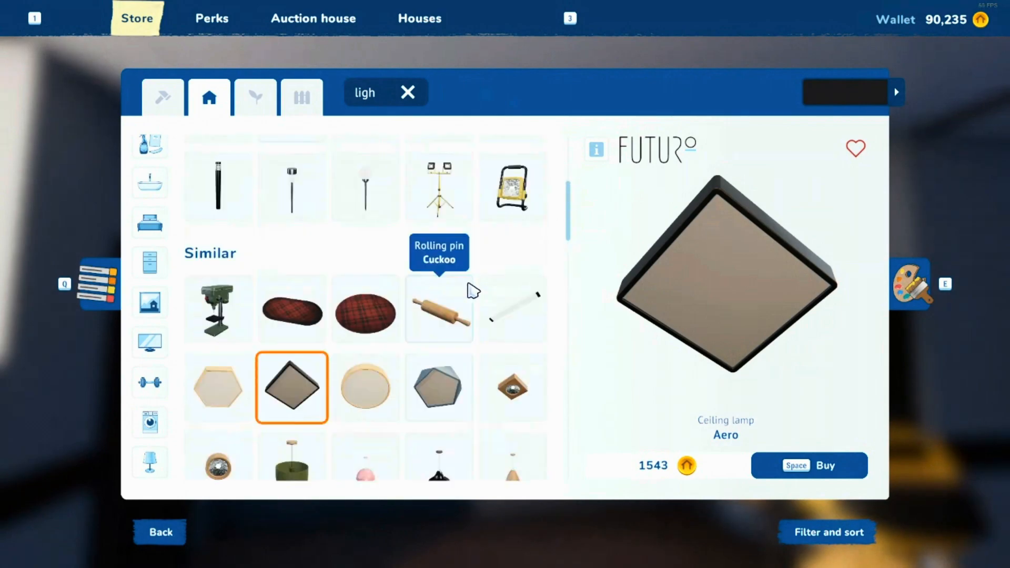
{"action": "type", "text": "chandelier"}
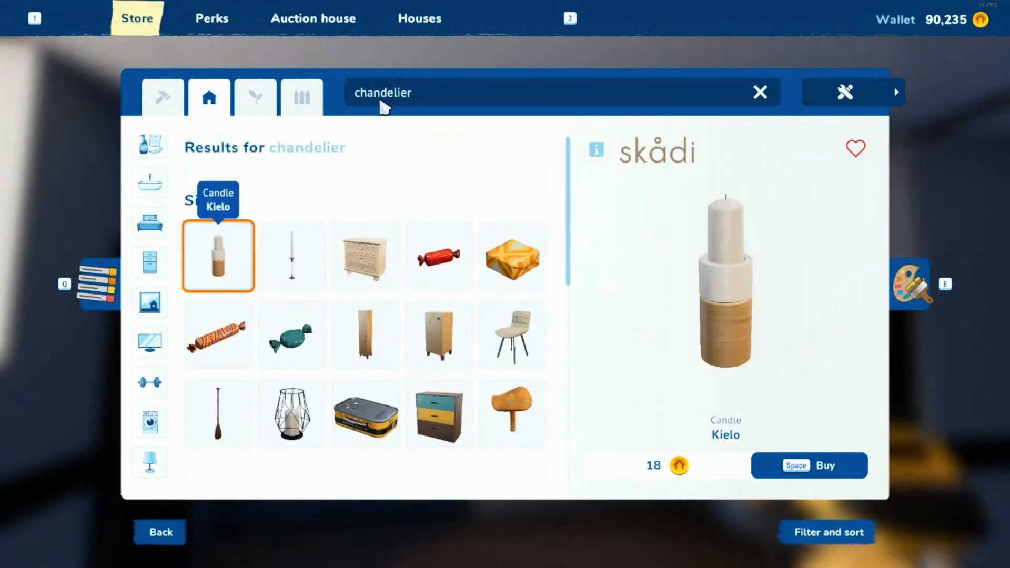
{"action": "mouse_move", "coordinate": [490, 266]}
{"action": "type", "text": "hanging lamp"}
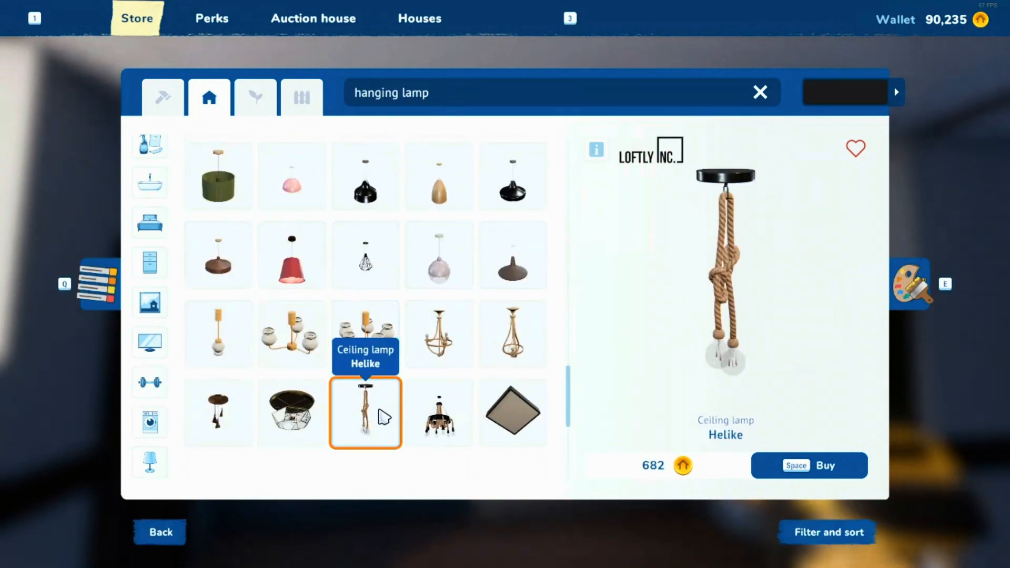
- Buy a three-pendant hanging lamp and hang it from the room's ceiling centre
{"action": "left_click", "coordinate": [292, 413]}
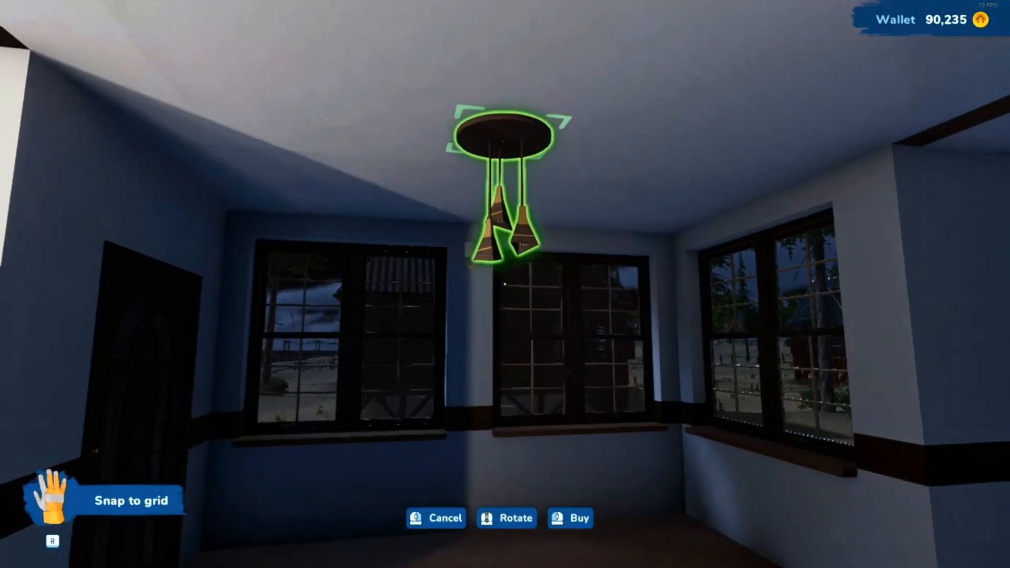
{"action": "left_click", "coordinate": [573, 518]}
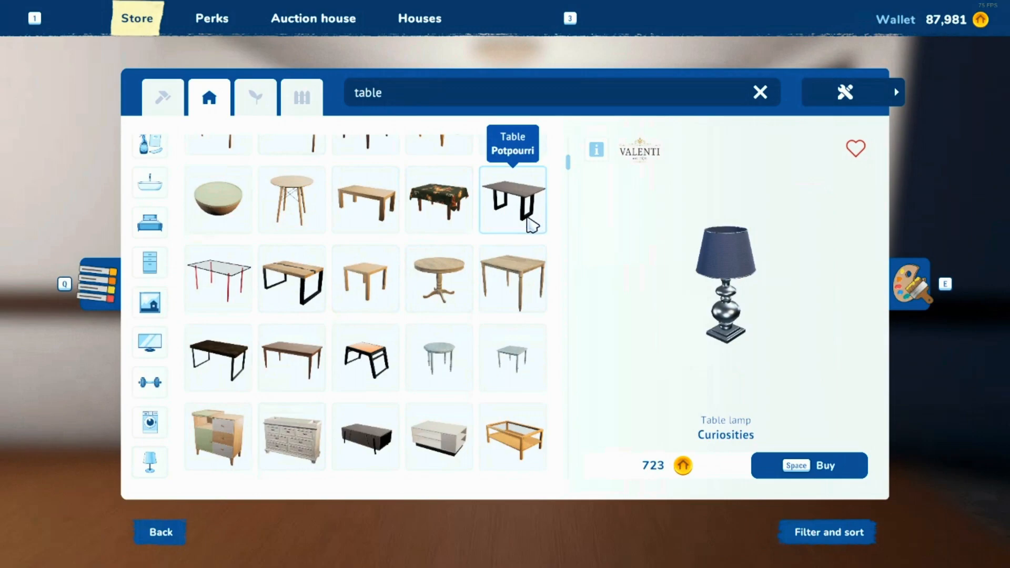
- Buy the Potpourri dining table, search 'cha' for chairs and set them around it
{"action": "left_click", "coordinate": [513, 200]}
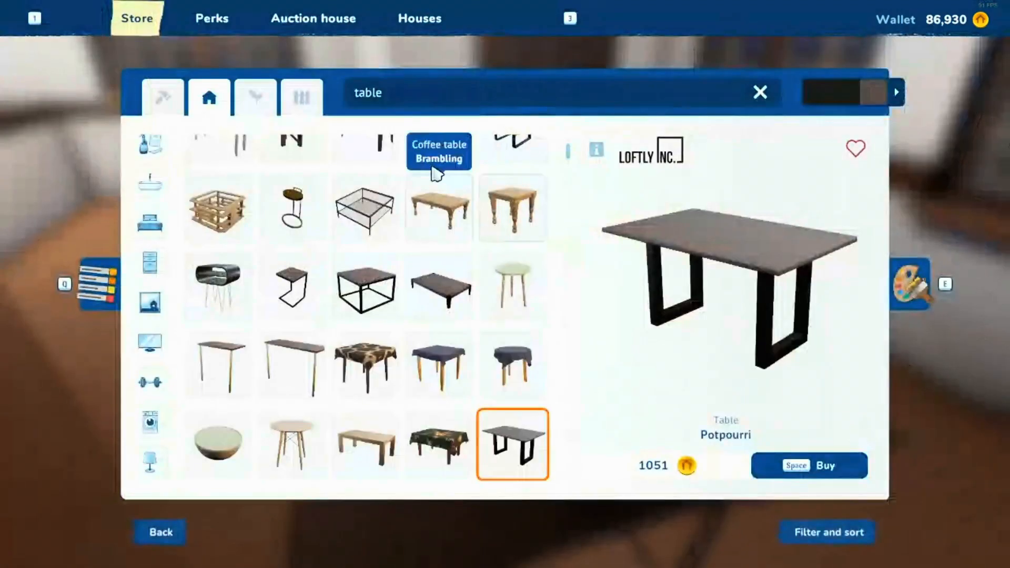
{"action": "type", "text": "cha"}
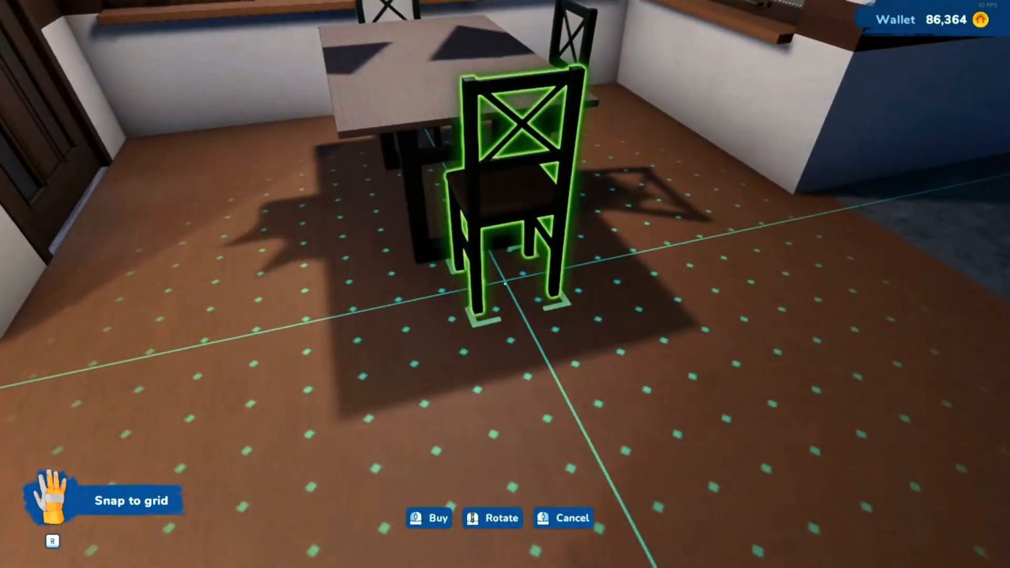
{"action": "left_click", "coordinate": [429, 518]}
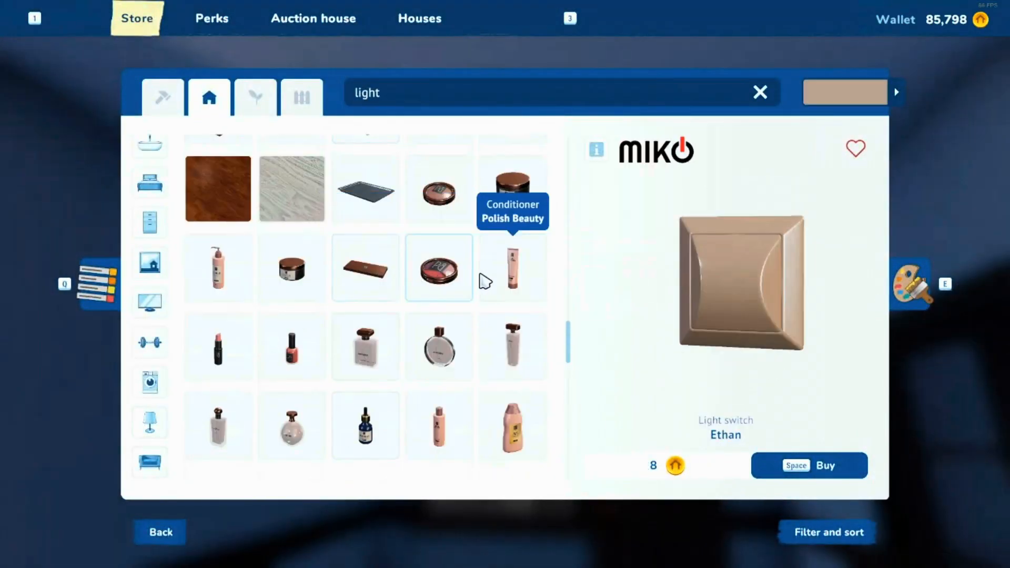
- Buy ceiling pod lamps, place three along the beam and connect them via Edit wiring
{"action": "scroll", "scroll_direction": "down", "scroll_amount": 3}
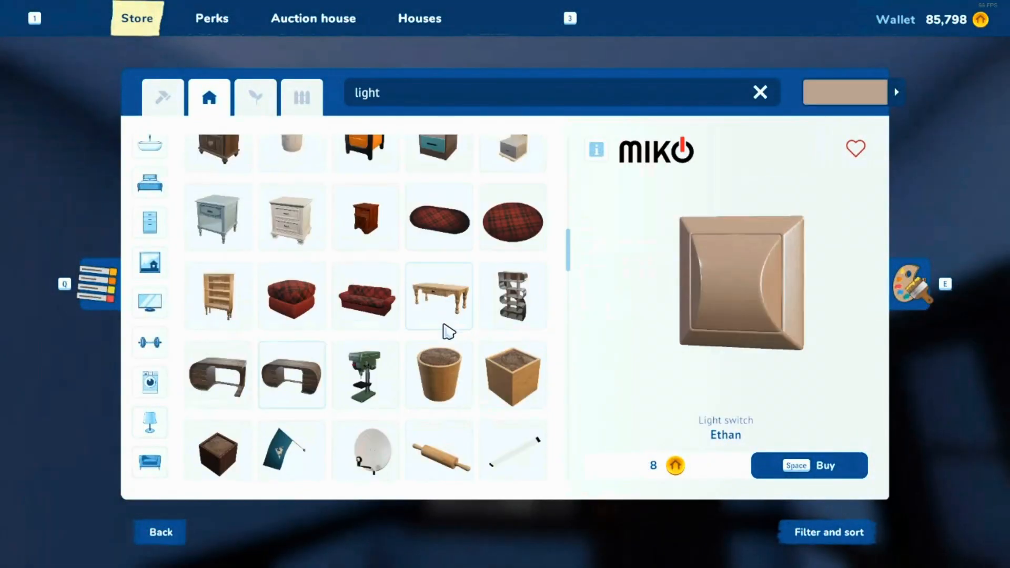
{"action": "type", "text": "ceiling lamp"}
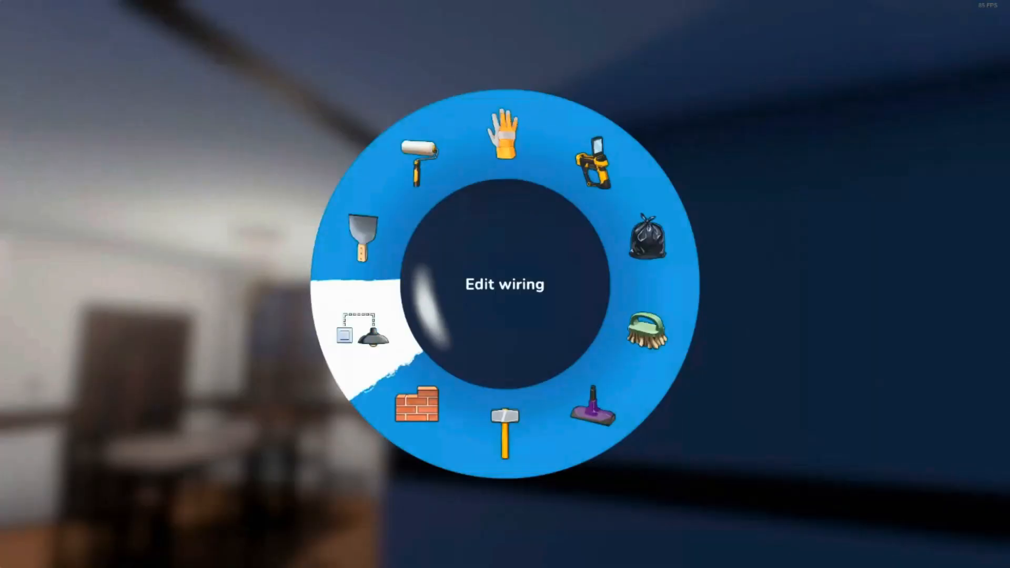
{"action": "left_click", "coordinate": [361, 339]}
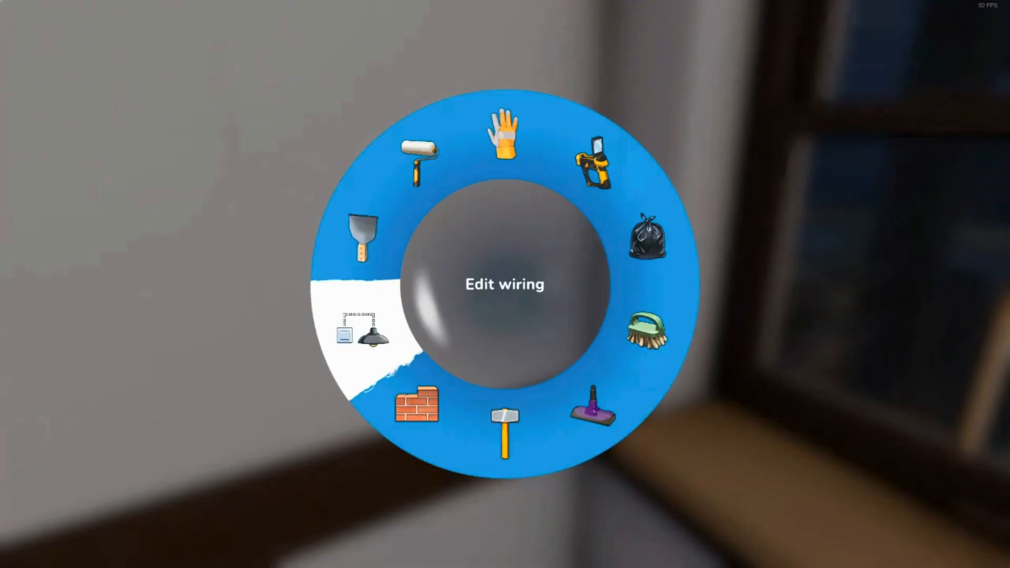
{"action": "left_click", "coordinate": [360, 339]}
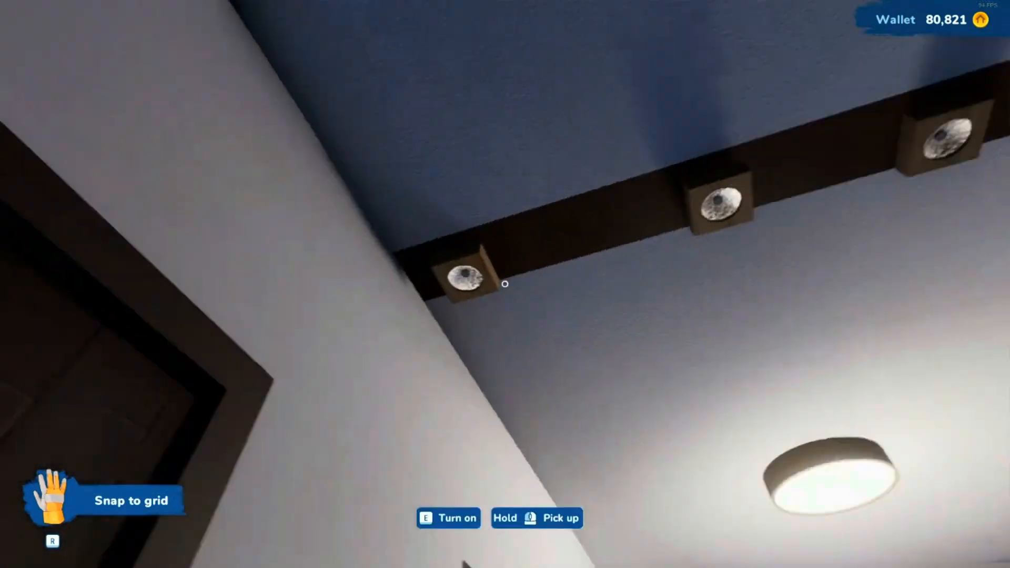
- Buy a Ceiling lamp Sundries and snap it onto the beam beside the other pods
{"action": "key", "text": "e"}
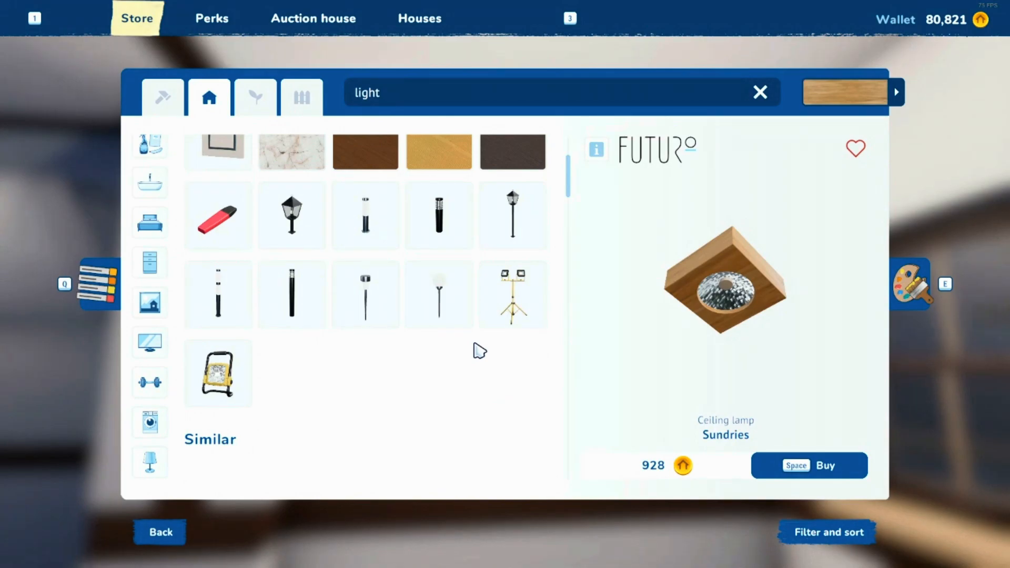
{"action": "scroll", "scroll_direction": "down", "scroll_amount": 3}
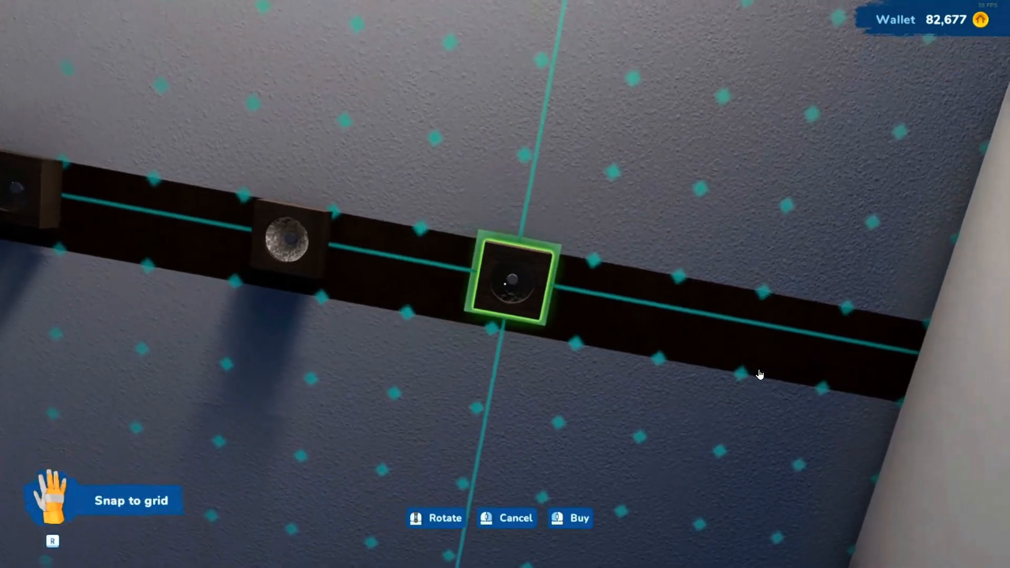
{"action": "left_click", "coordinate": [573, 518]}
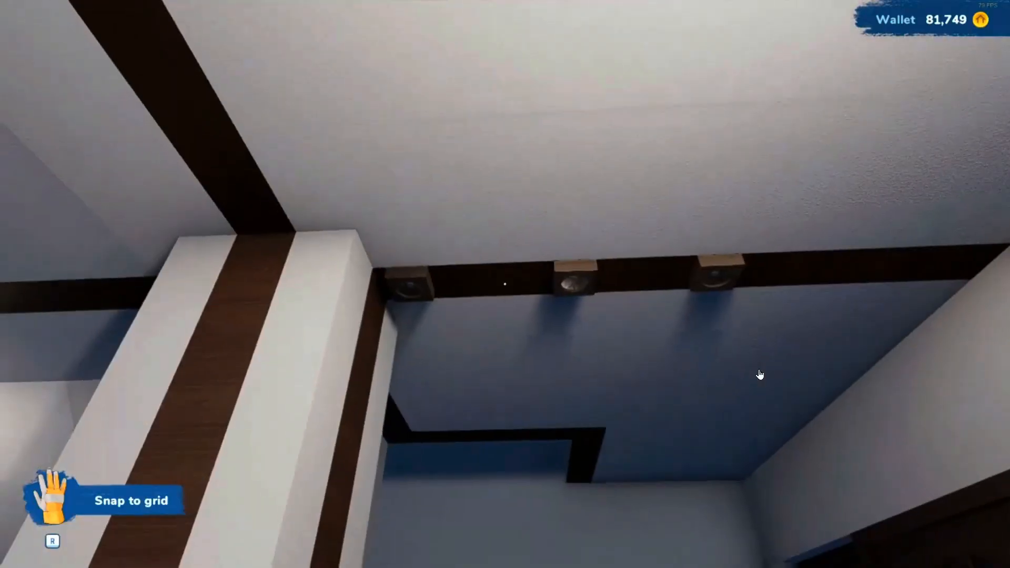